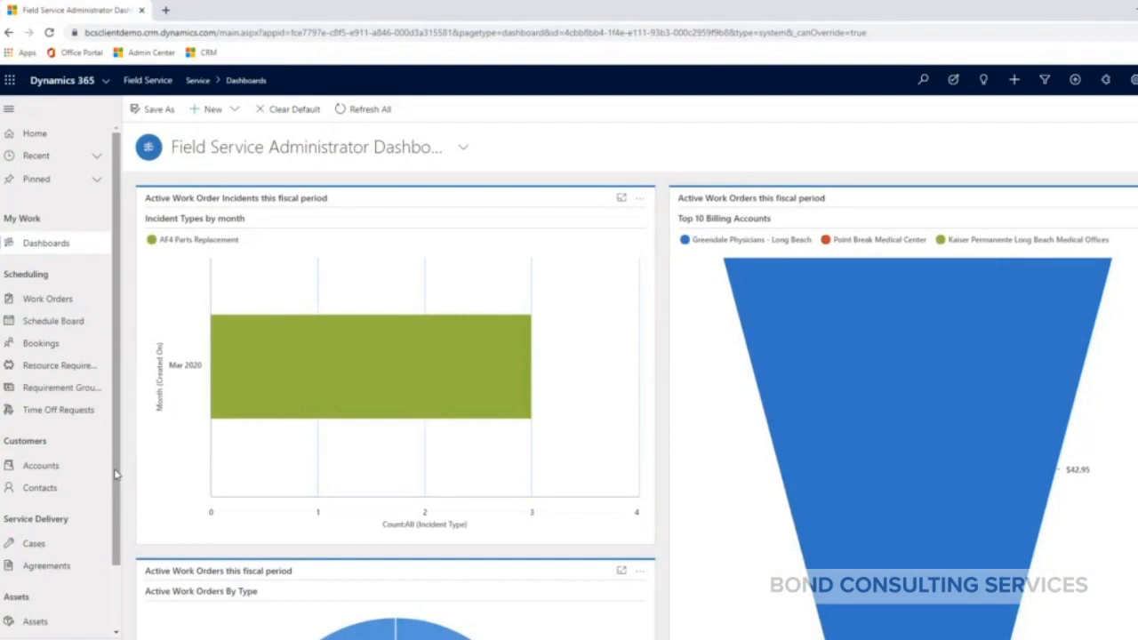
mouse_move(46, 566)
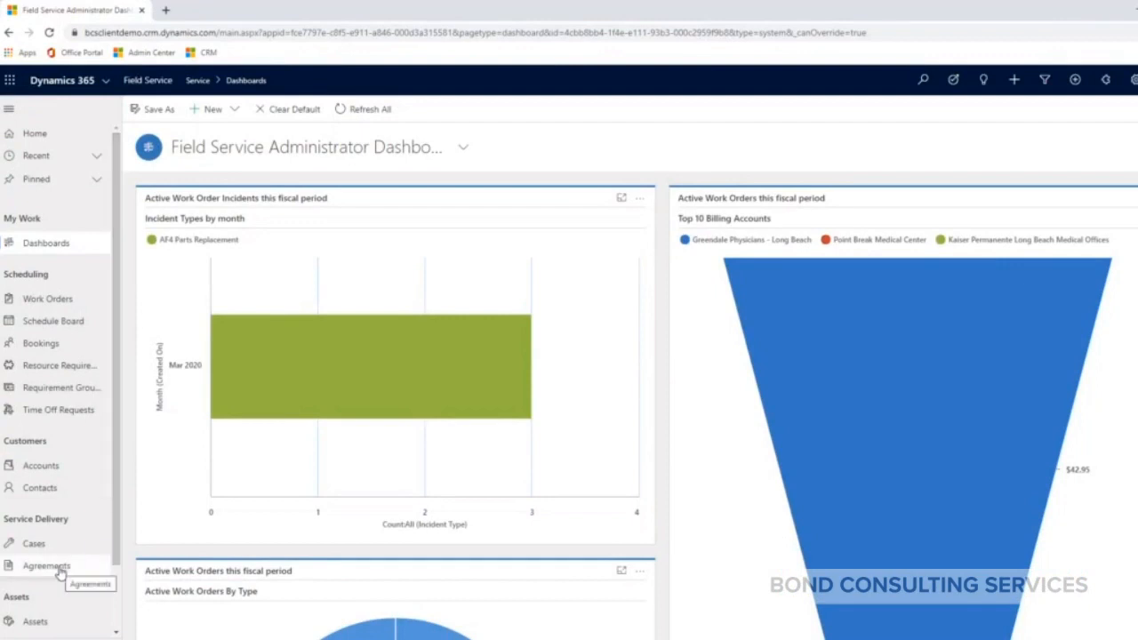
Show the Active Agreements view from Service Delivery in the left navigation.
click(46, 566)
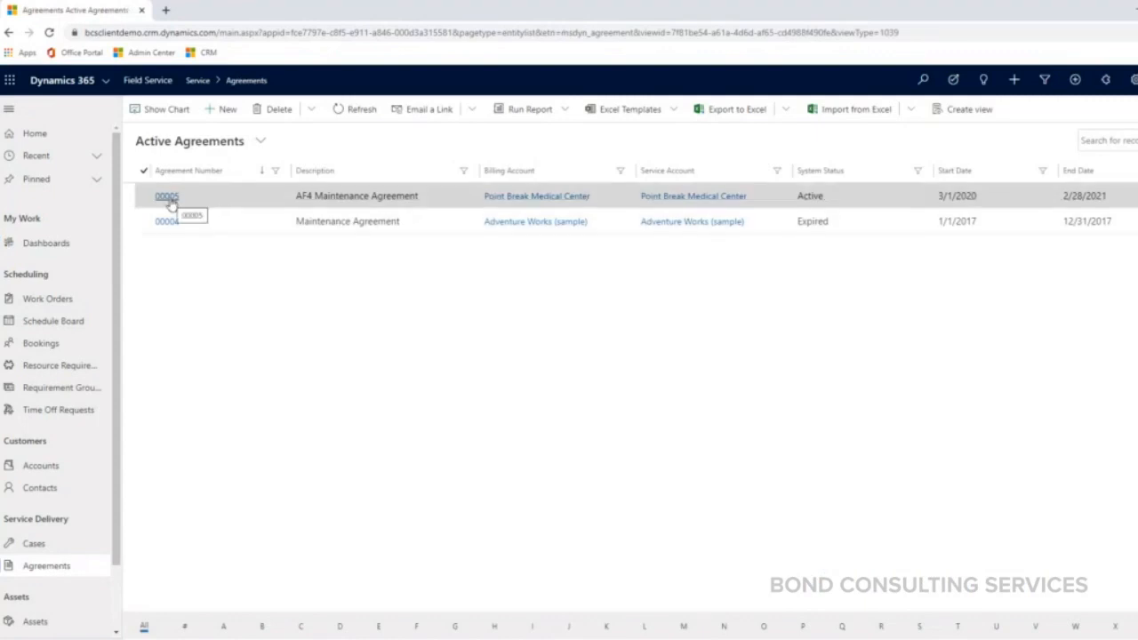
Open agreement 00005 for Point Break Medical Center and review its description and service account.
click(166, 196)
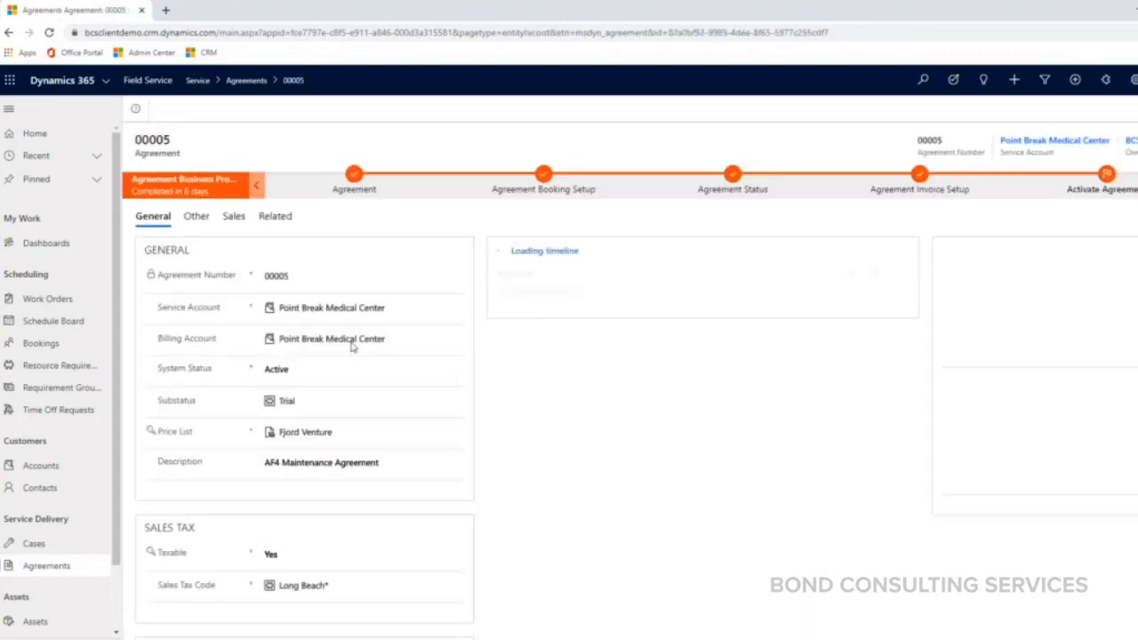
click(320, 400)
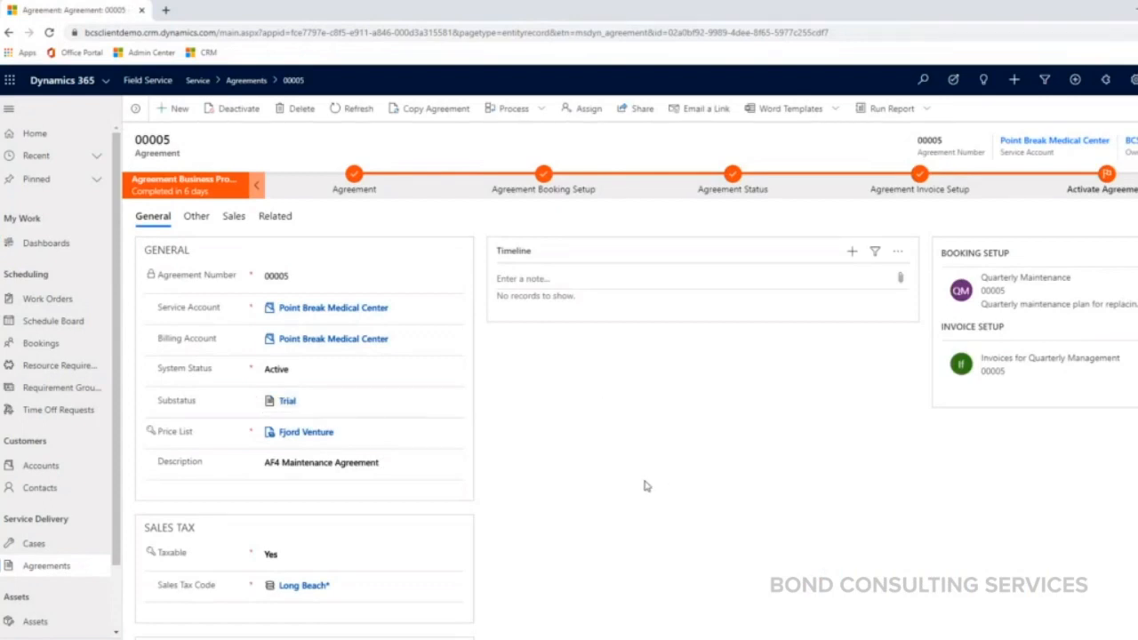
mouse_move(571, 480)
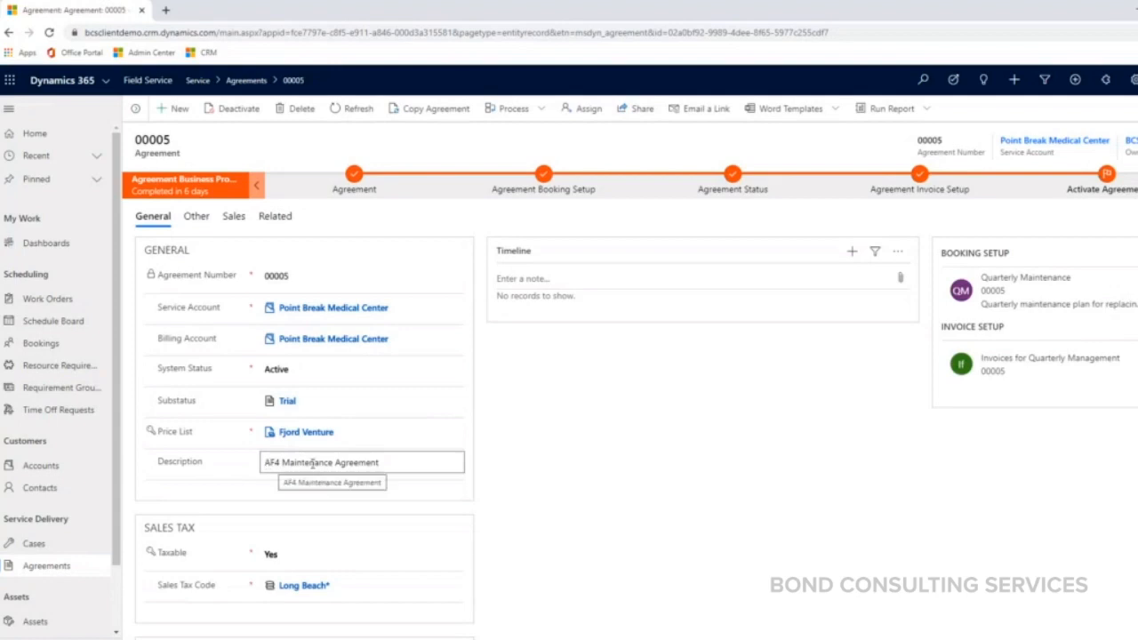
click(562, 486)
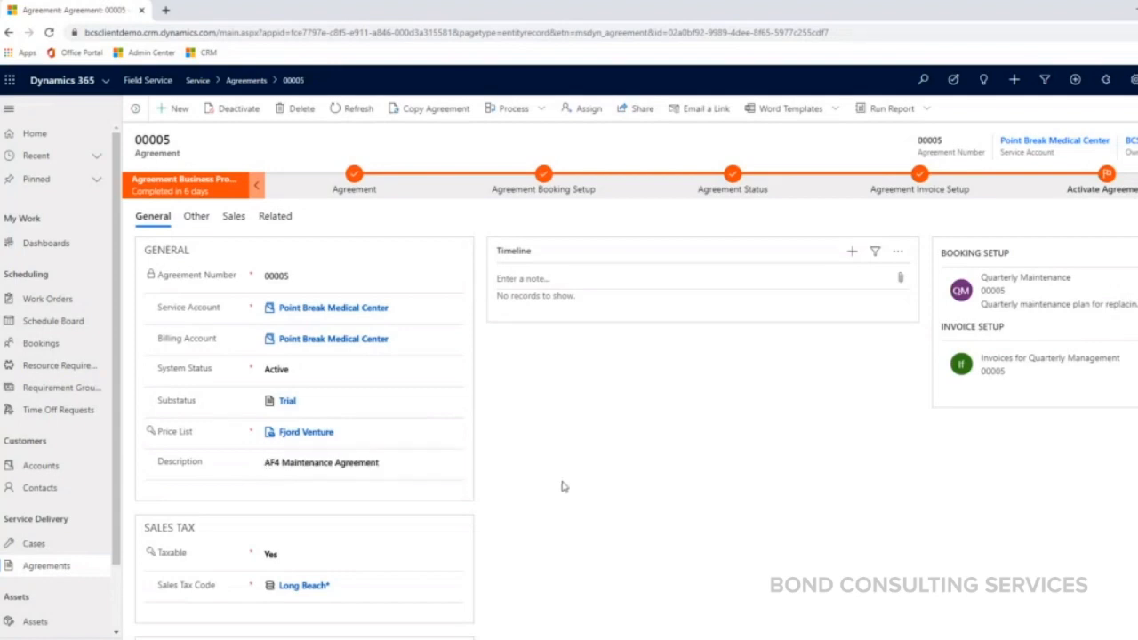
mouse_move(573, 488)
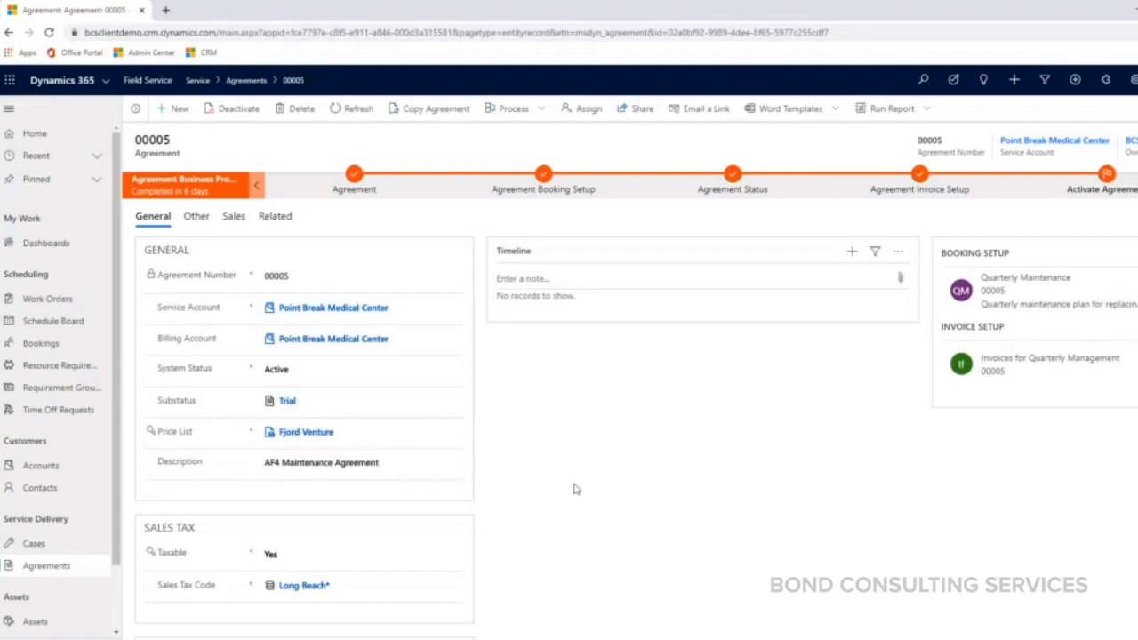
mouse_move(1040, 404)
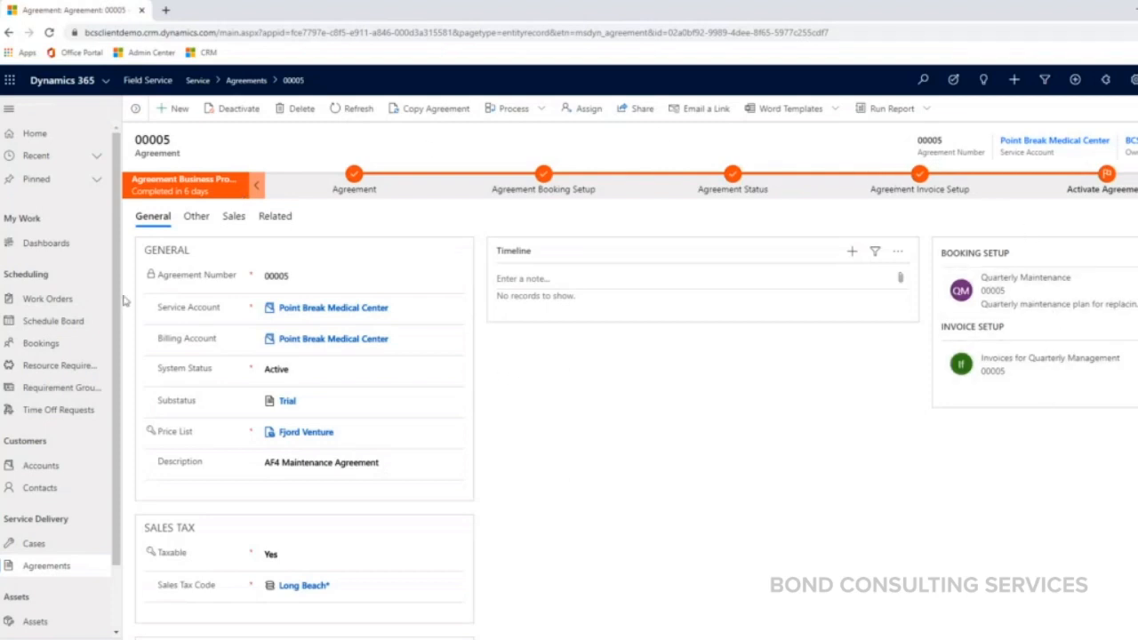
mouse_move(578, 520)
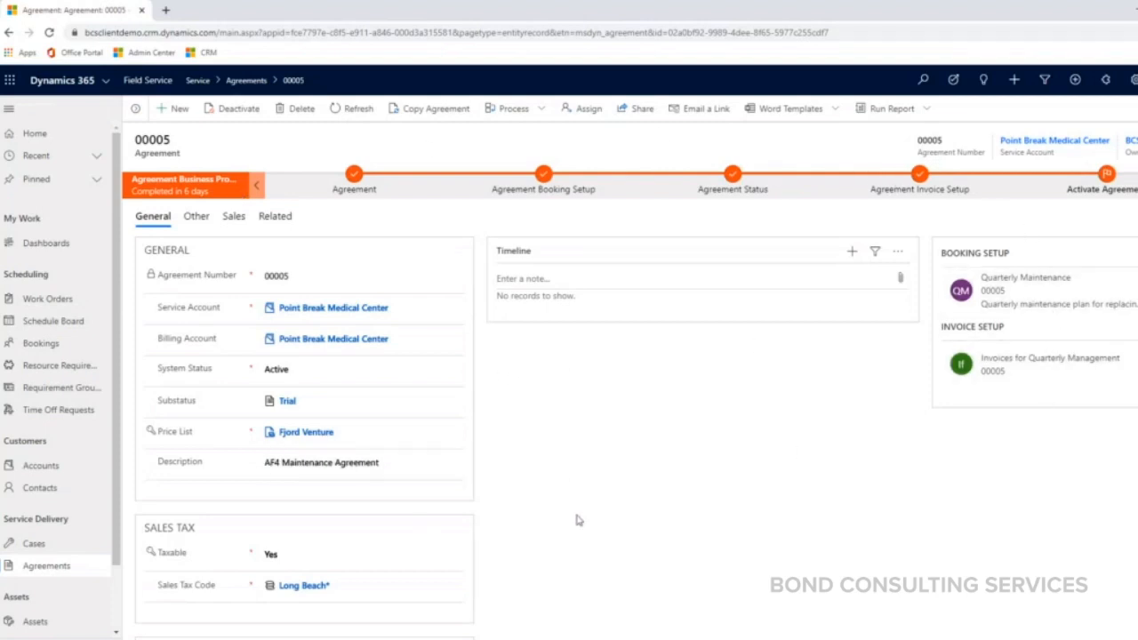
mouse_move(636, 475)
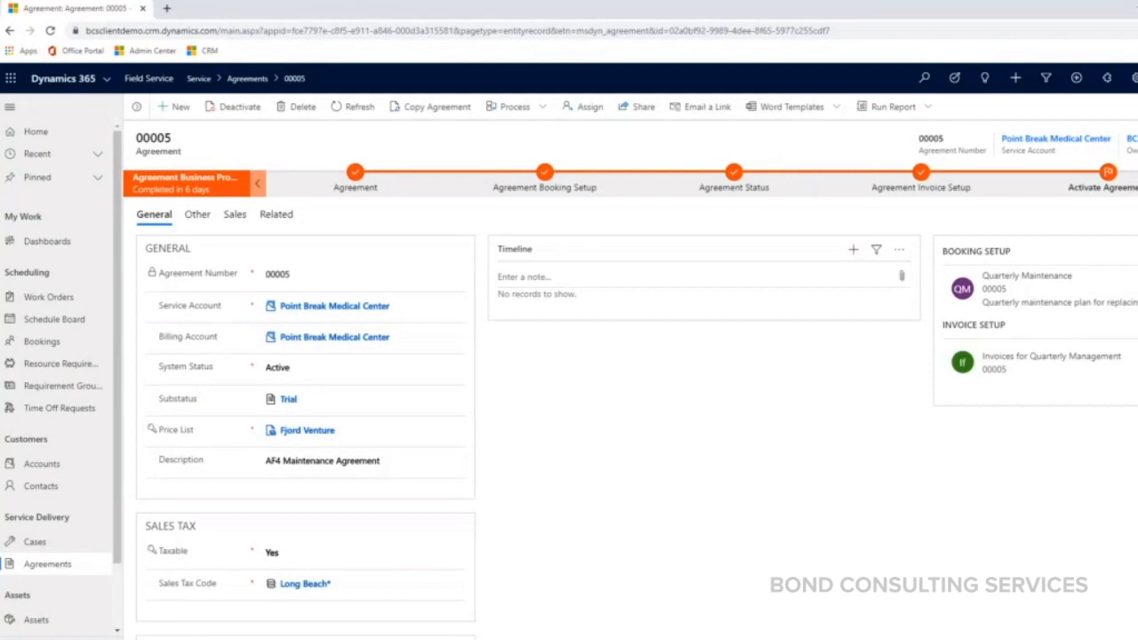
mouse_move(614, 525)
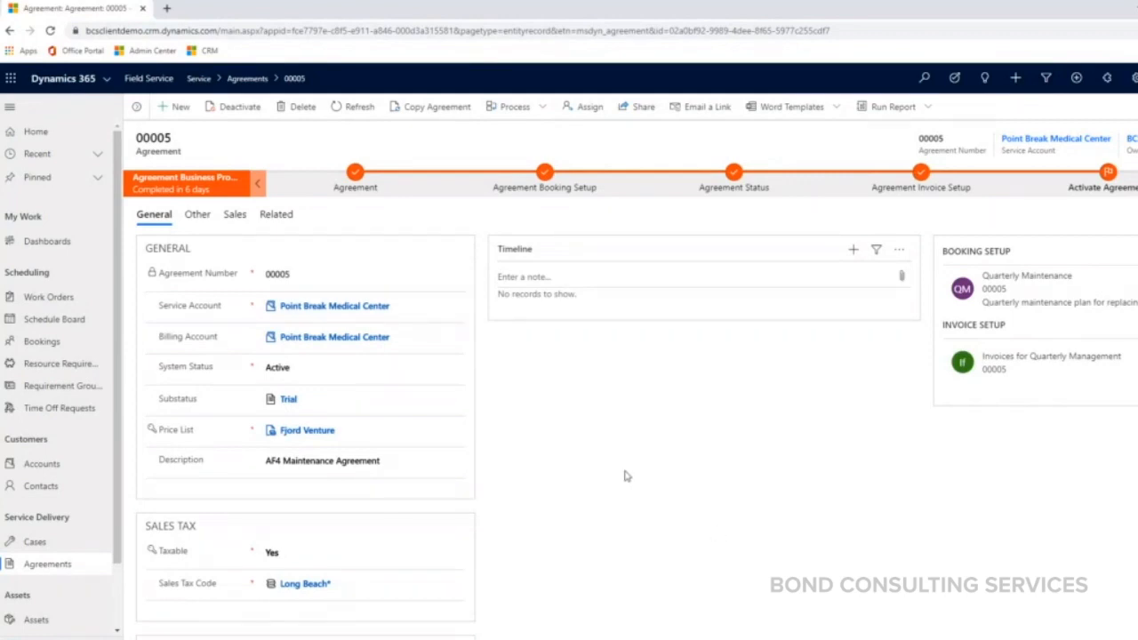
click(333, 305)
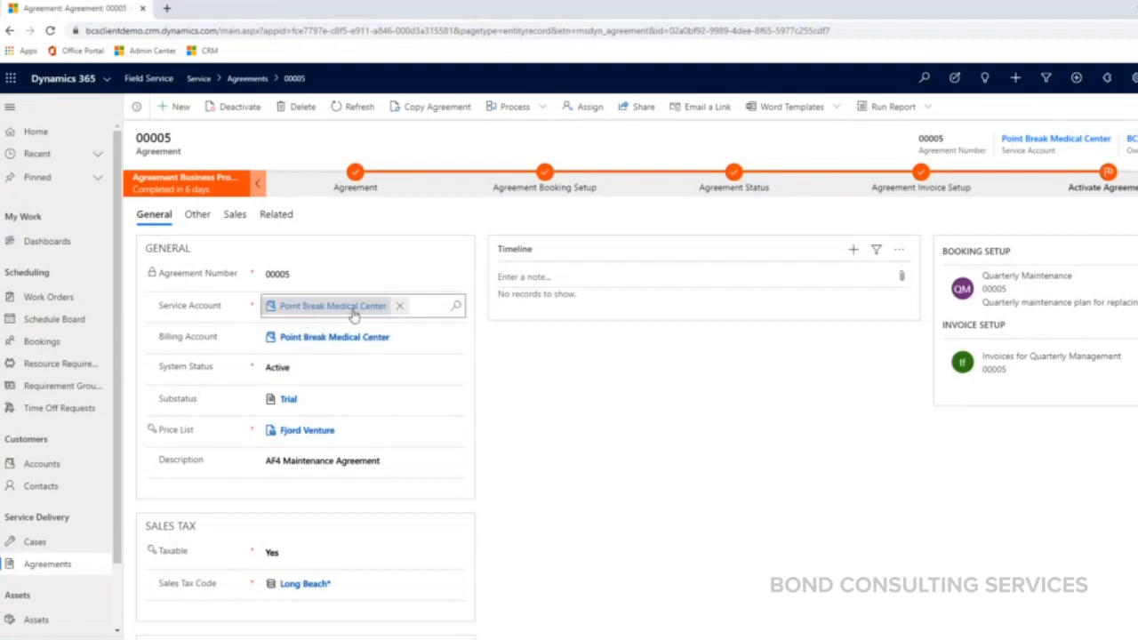
click(533, 427)
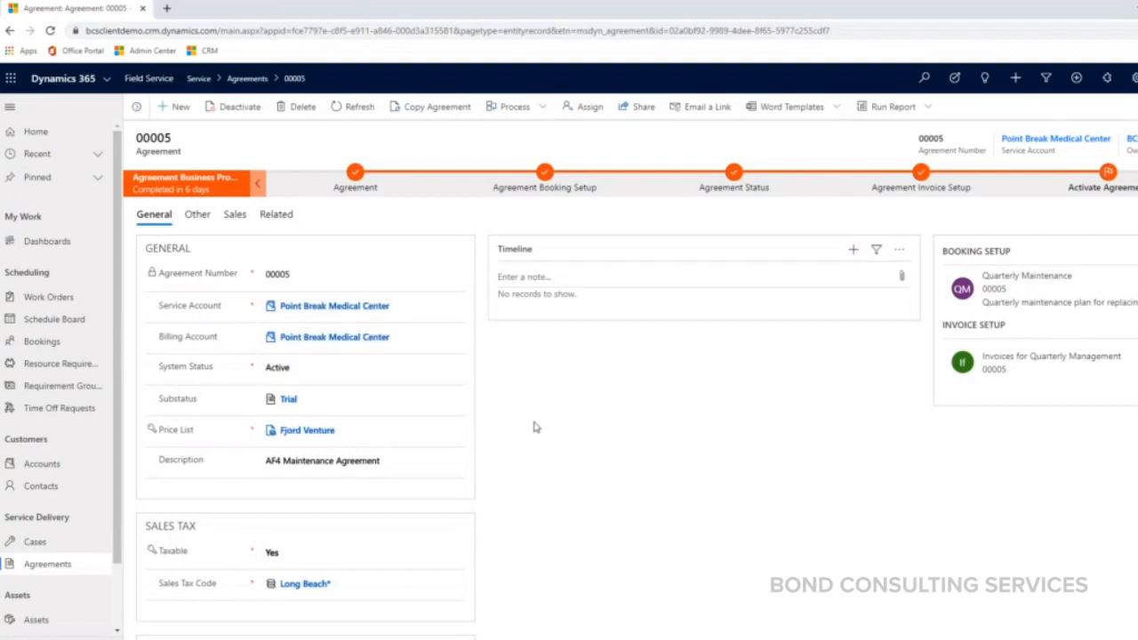
click(360, 274)
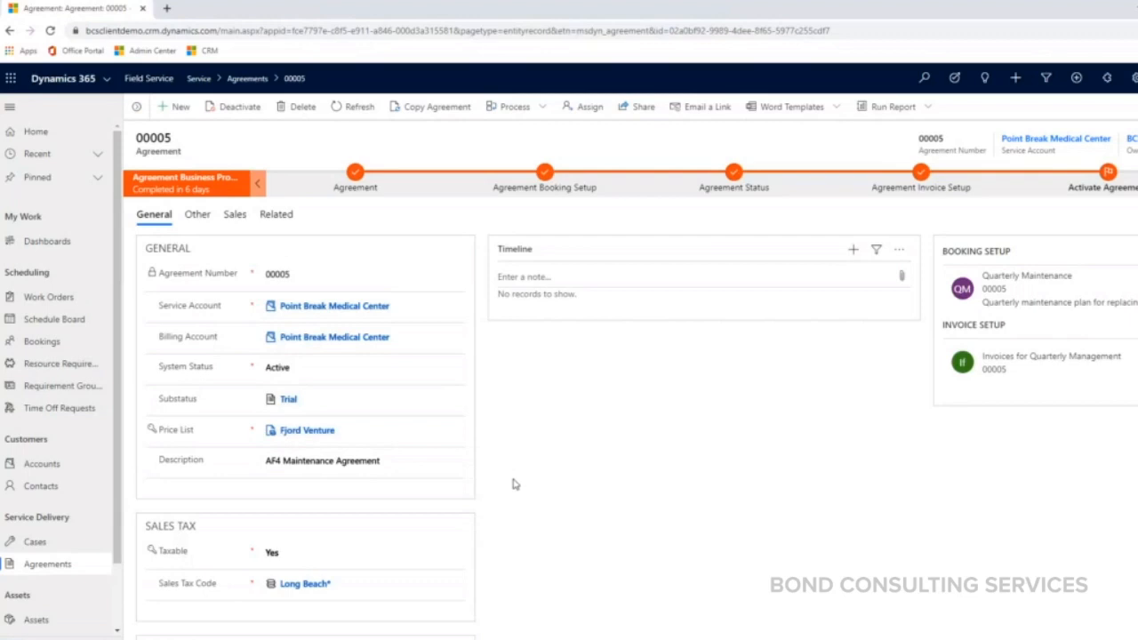
scroll(down, 3)
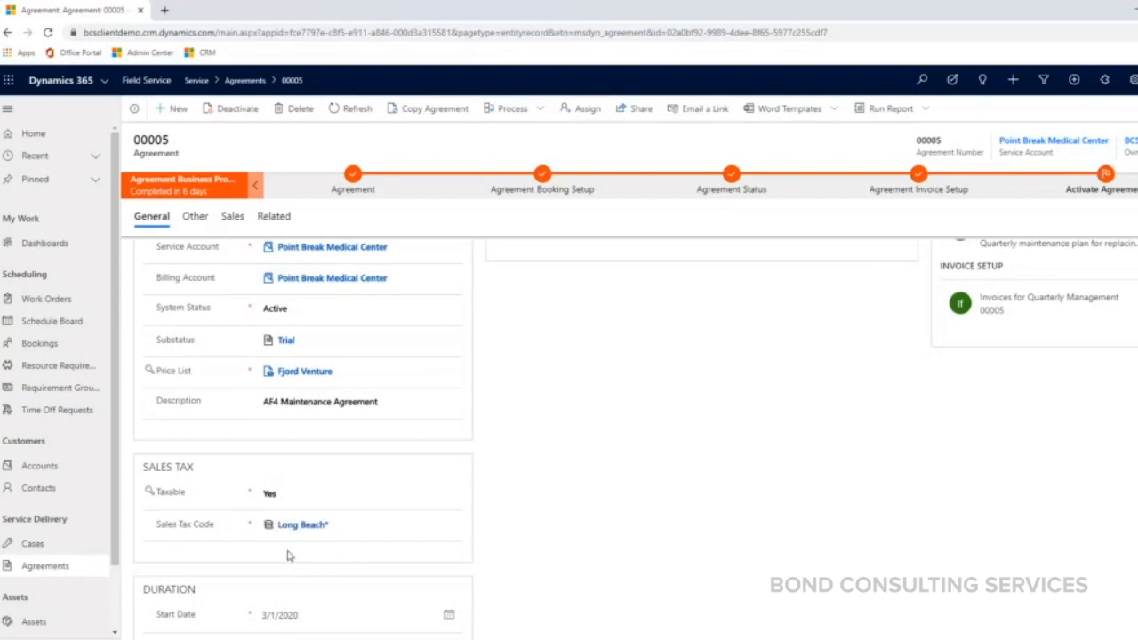
scroll(down, 3)
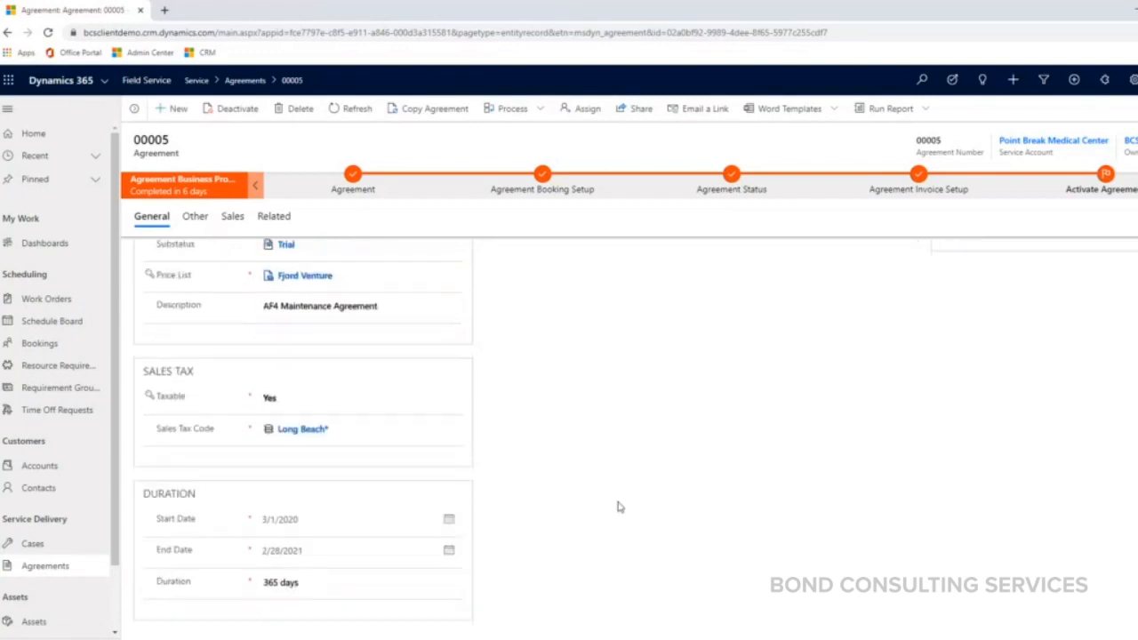
mouse_move(509, 581)
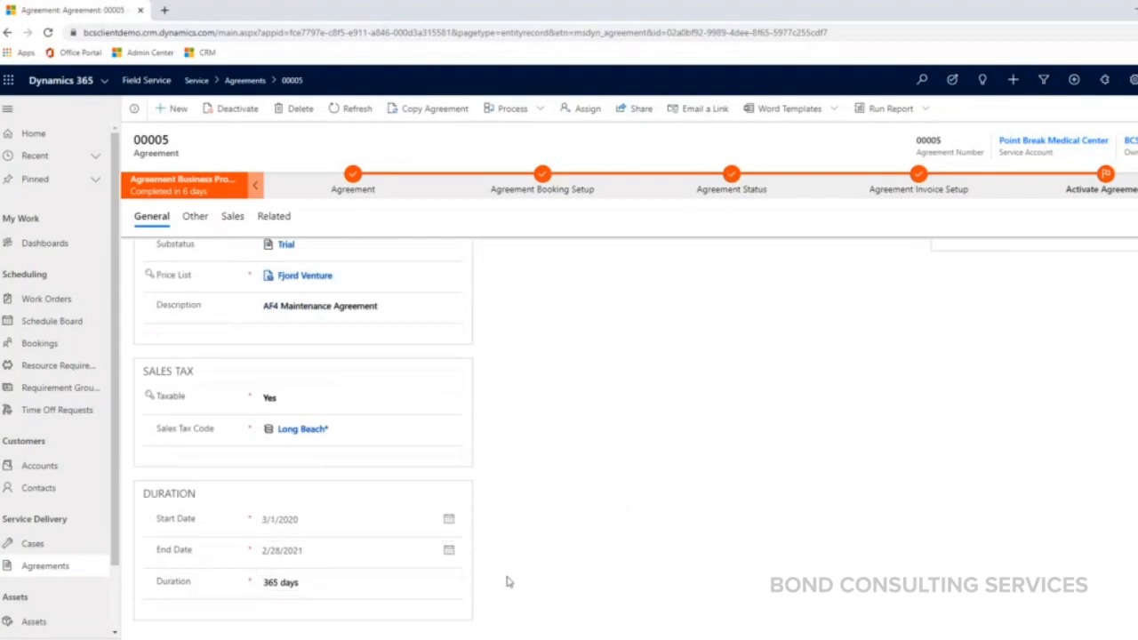
mouse_move(555, 585)
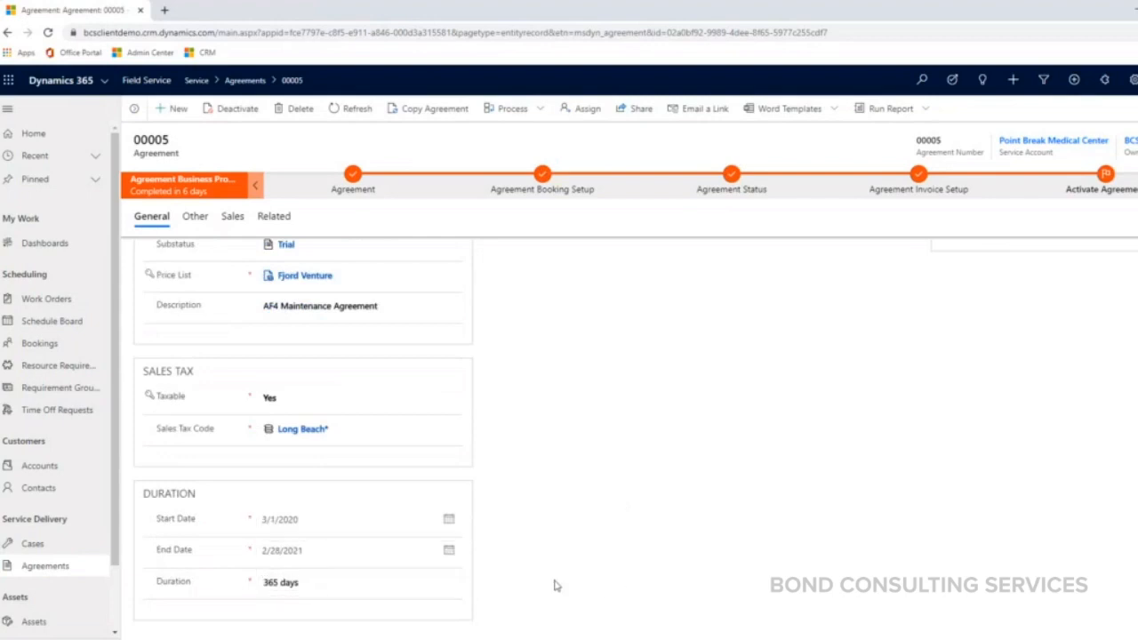
scroll(up, 3)
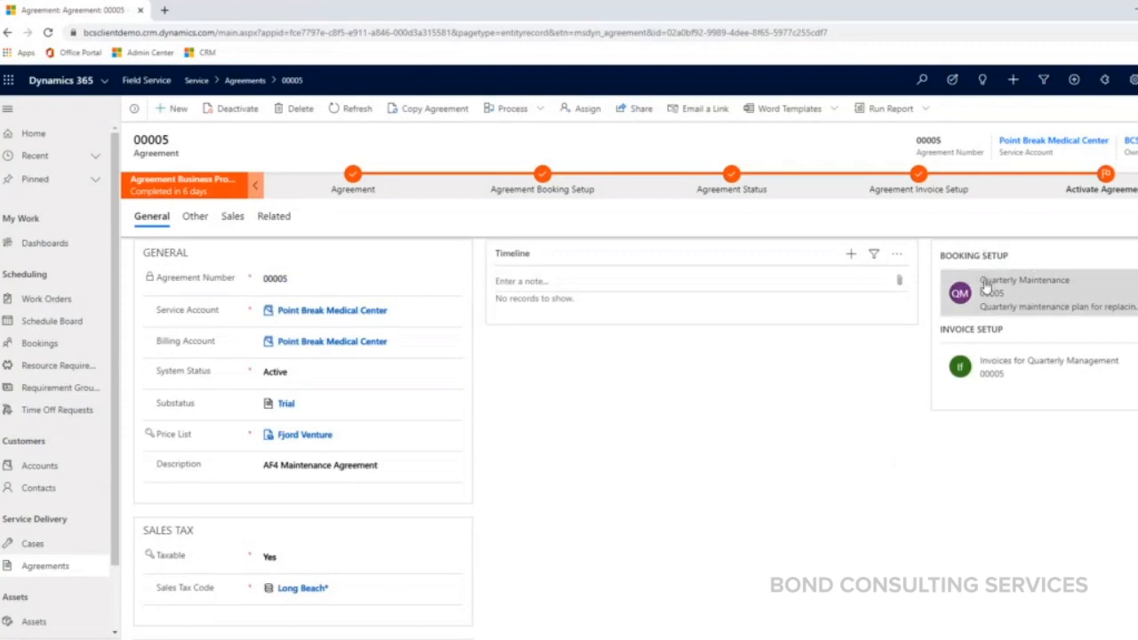
mouse_move(951, 435)
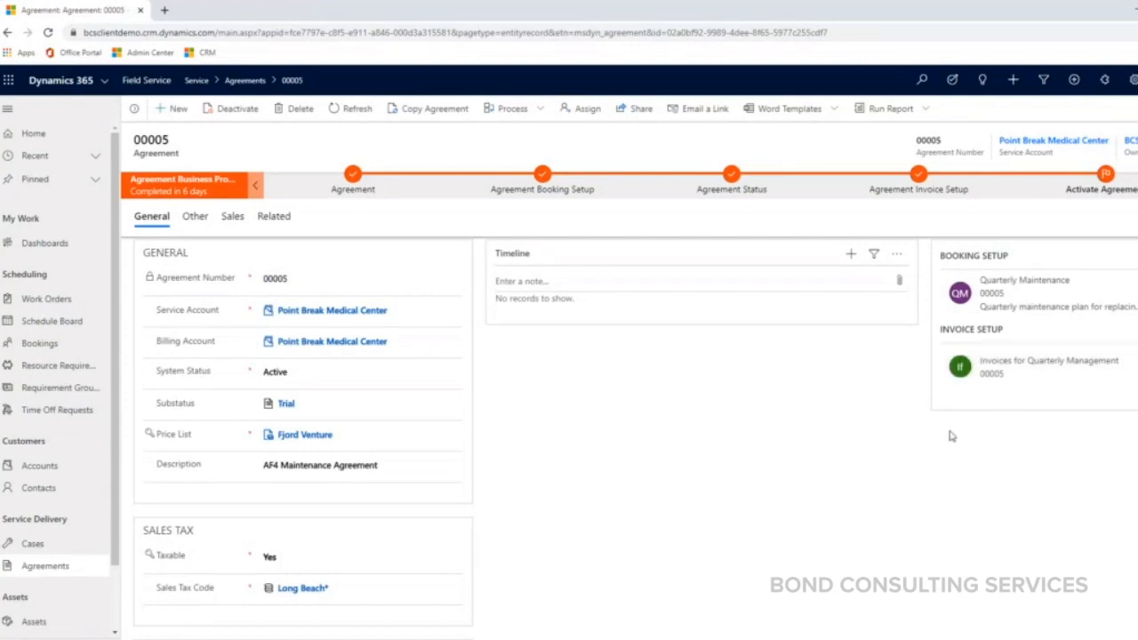
mouse_move(1046, 316)
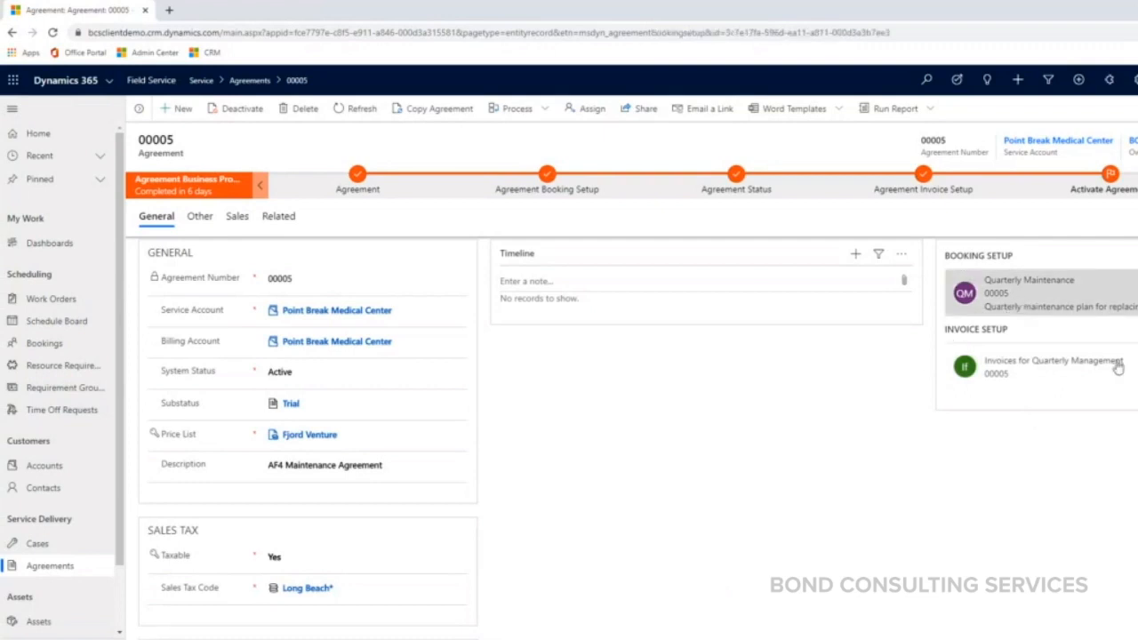
Open Quarterly Maintenance, set estimated duration to 3 hours, and keep Onsite as work location.
click(1028, 293)
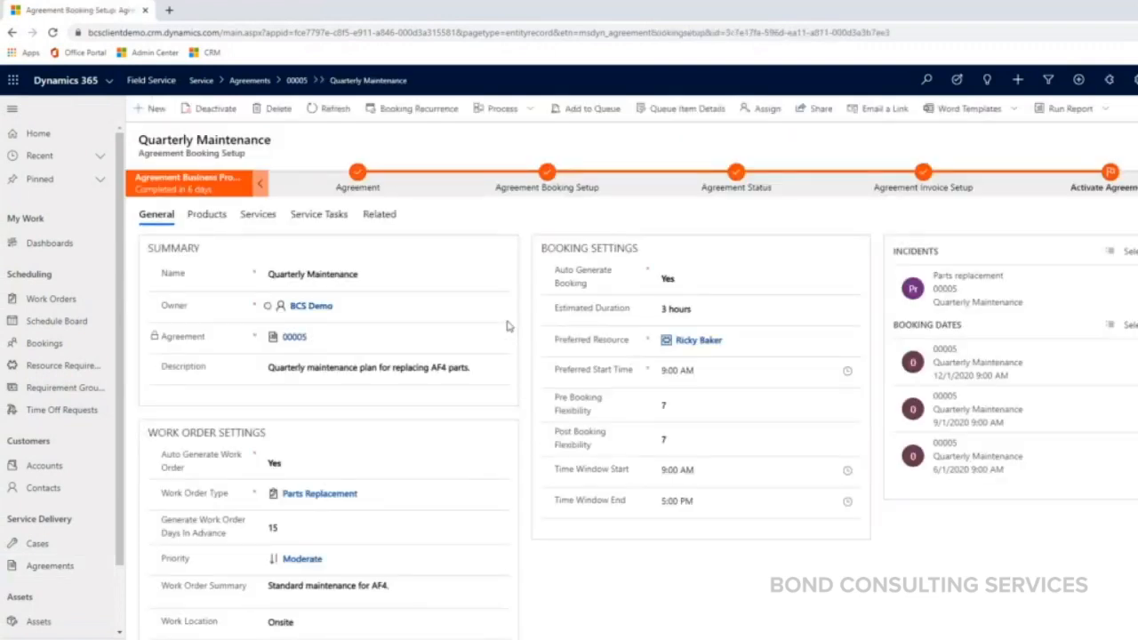
mouse_move(522, 230)
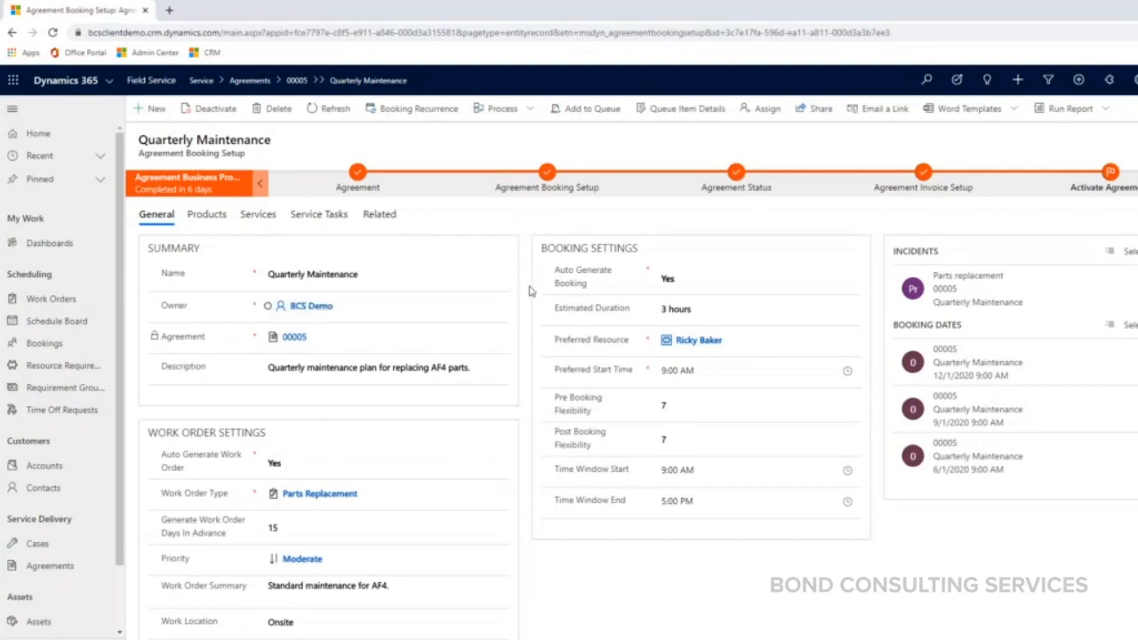
mouse_move(236, 330)
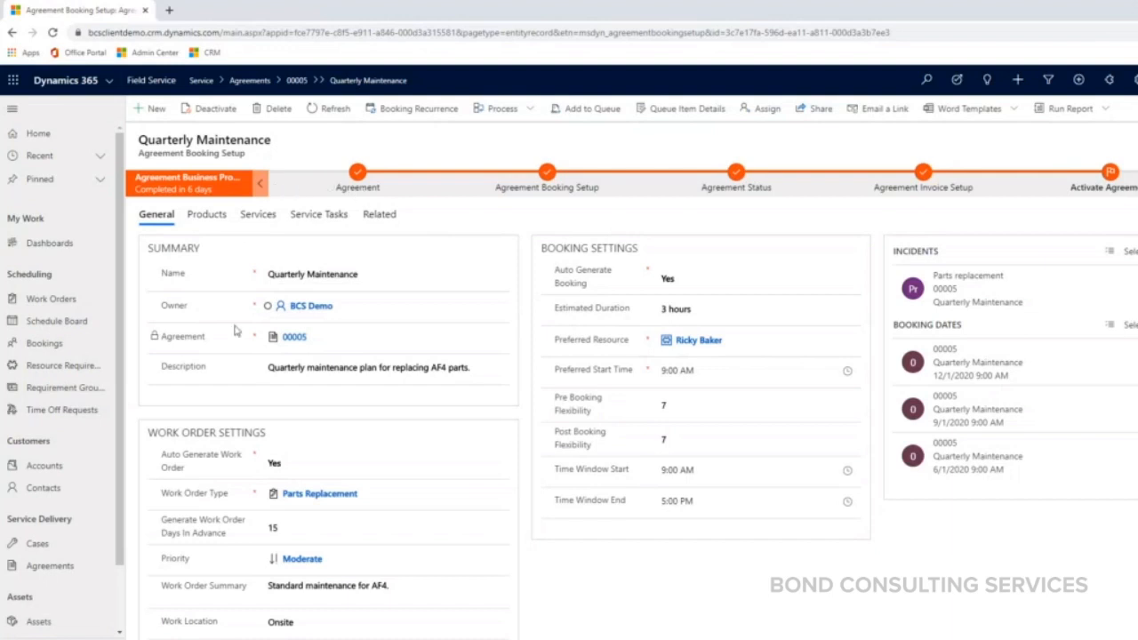
mouse_move(346, 194)
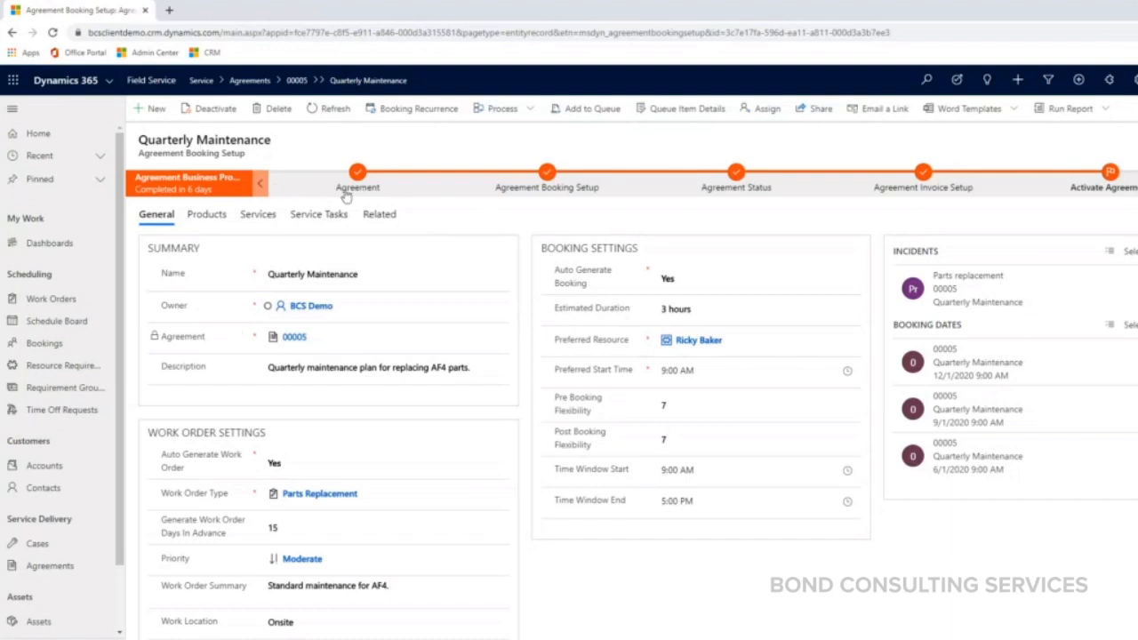
click(385, 274)
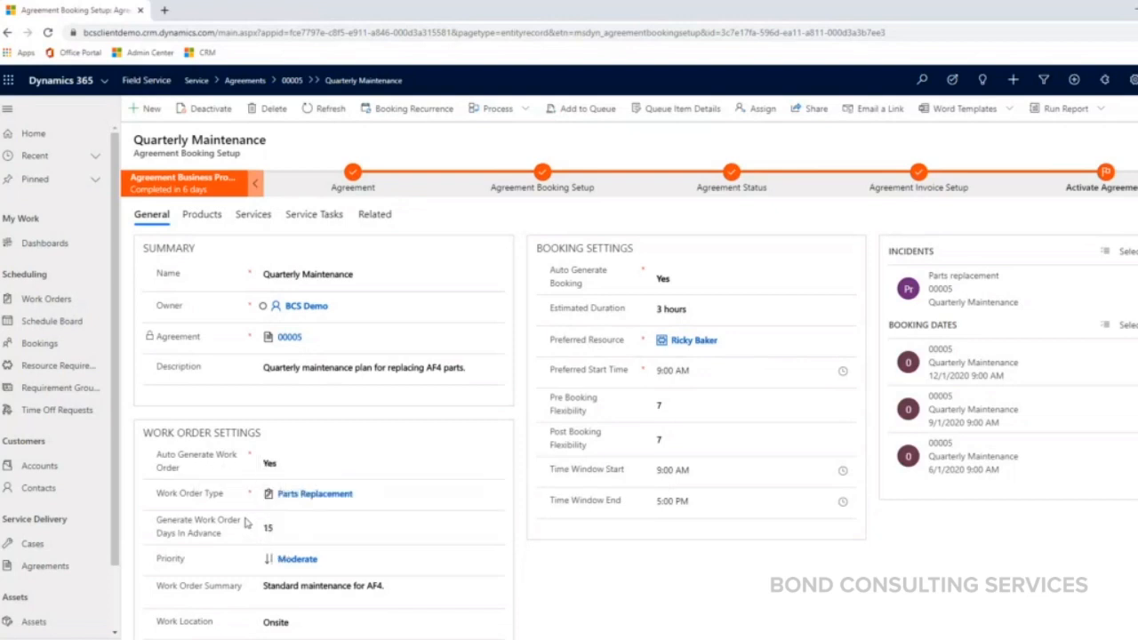
click(314, 494)
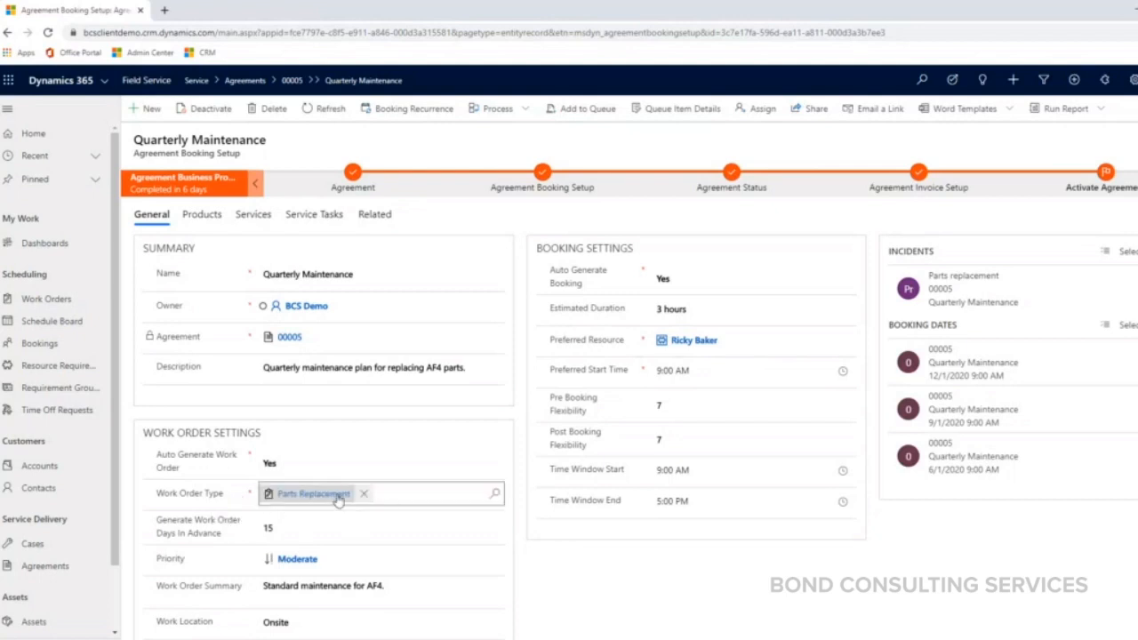
click(381, 528)
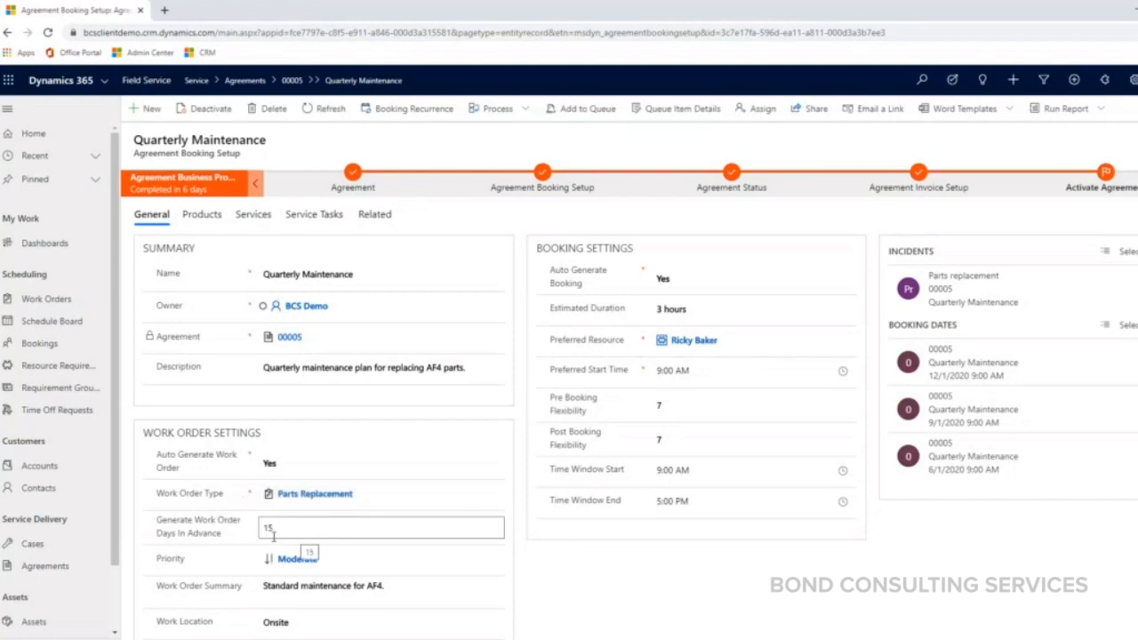
mouse_move(213, 527)
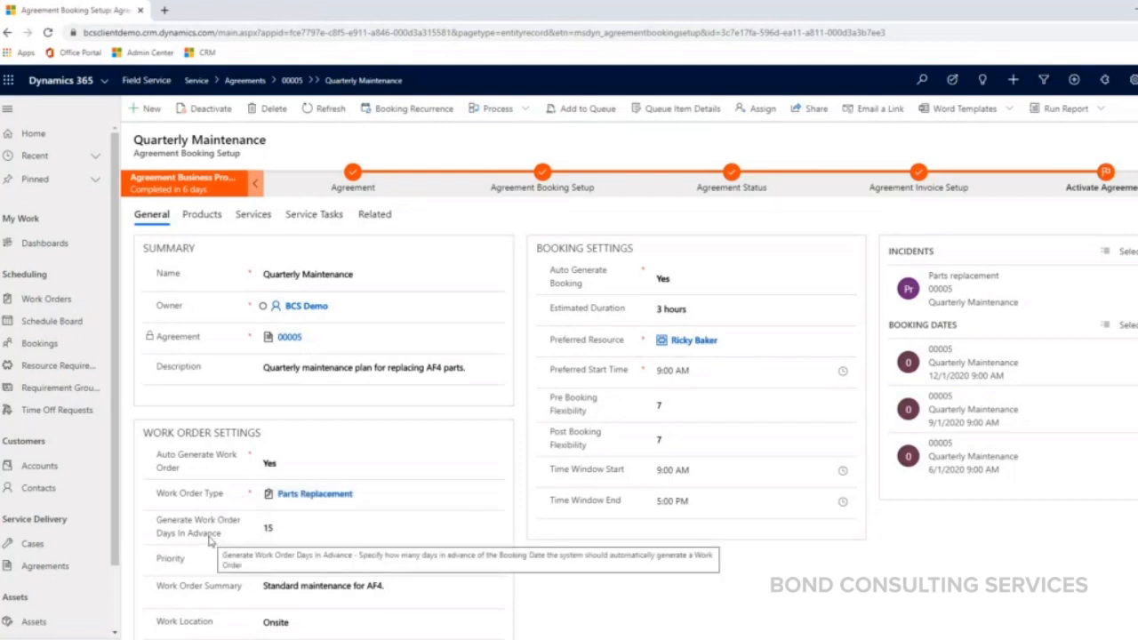
mouse_move(537, 577)
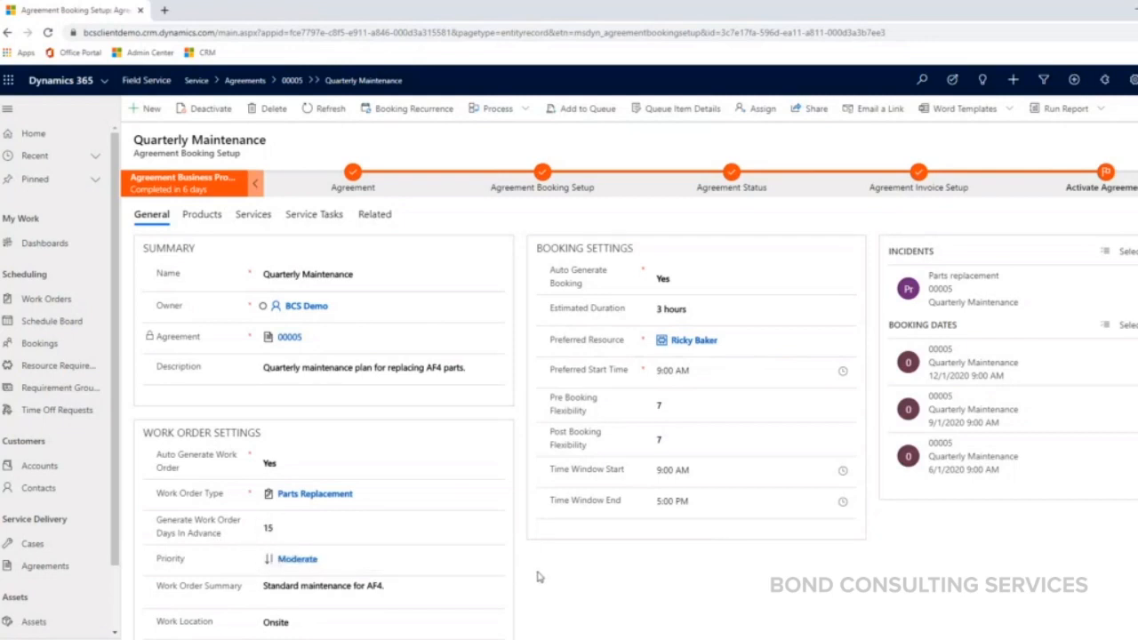
mouse_move(529, 578)
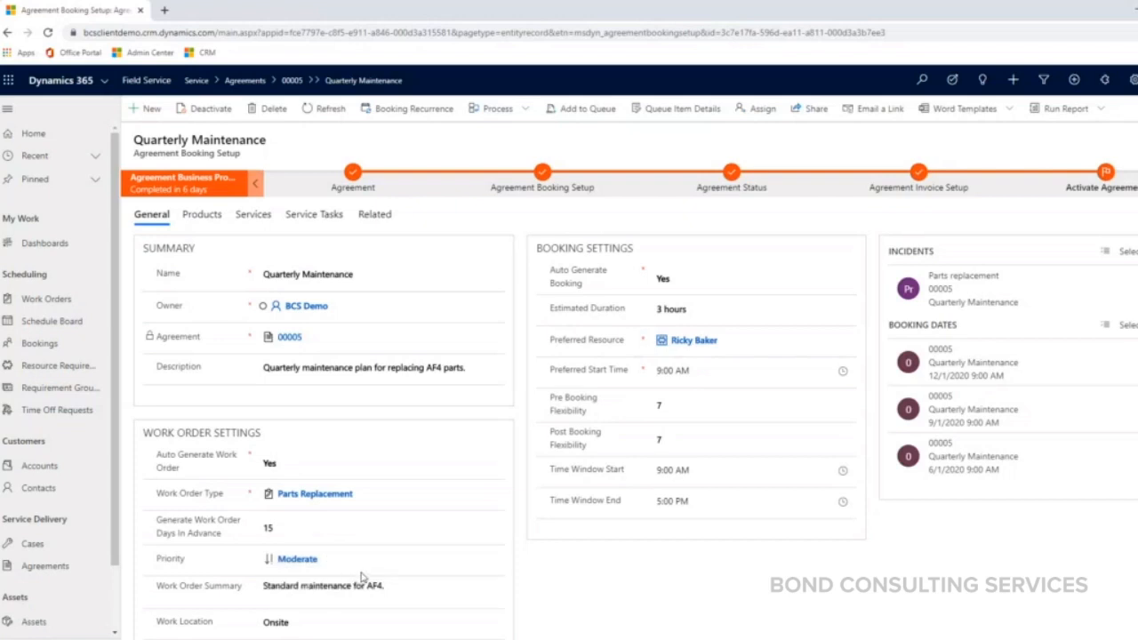
click(373, 621)
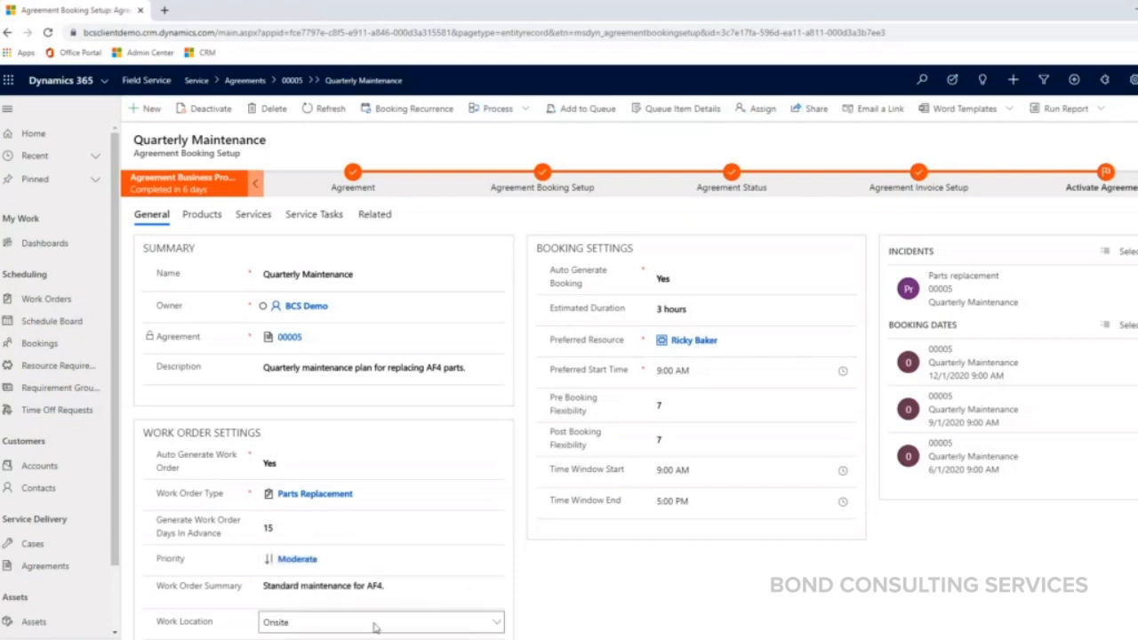
scroll(down, 3)
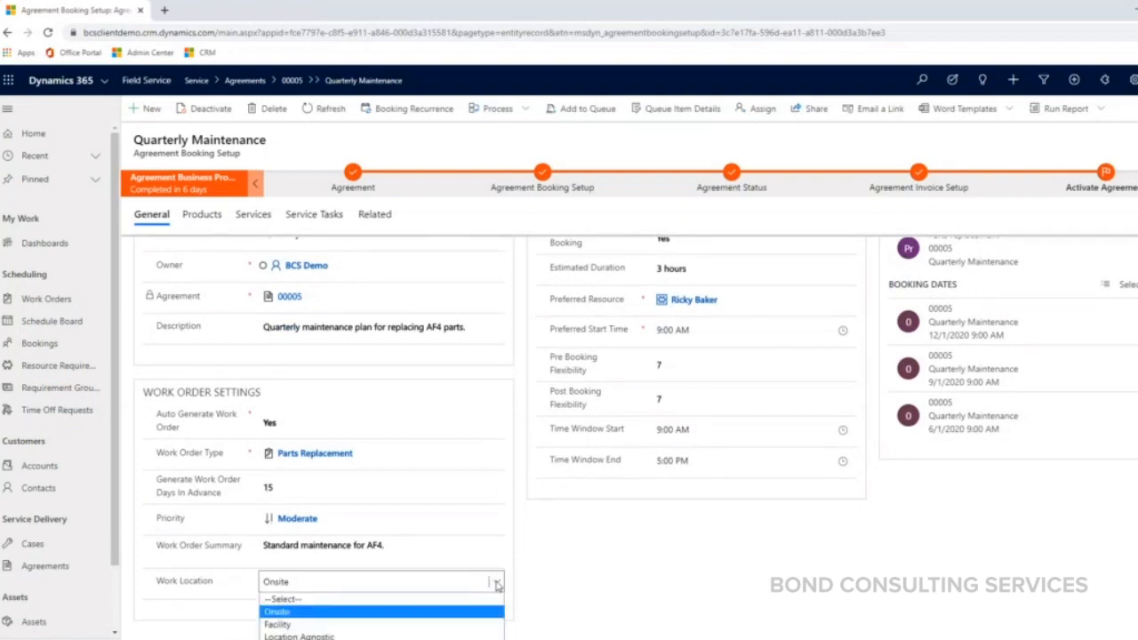
click(277, 612)
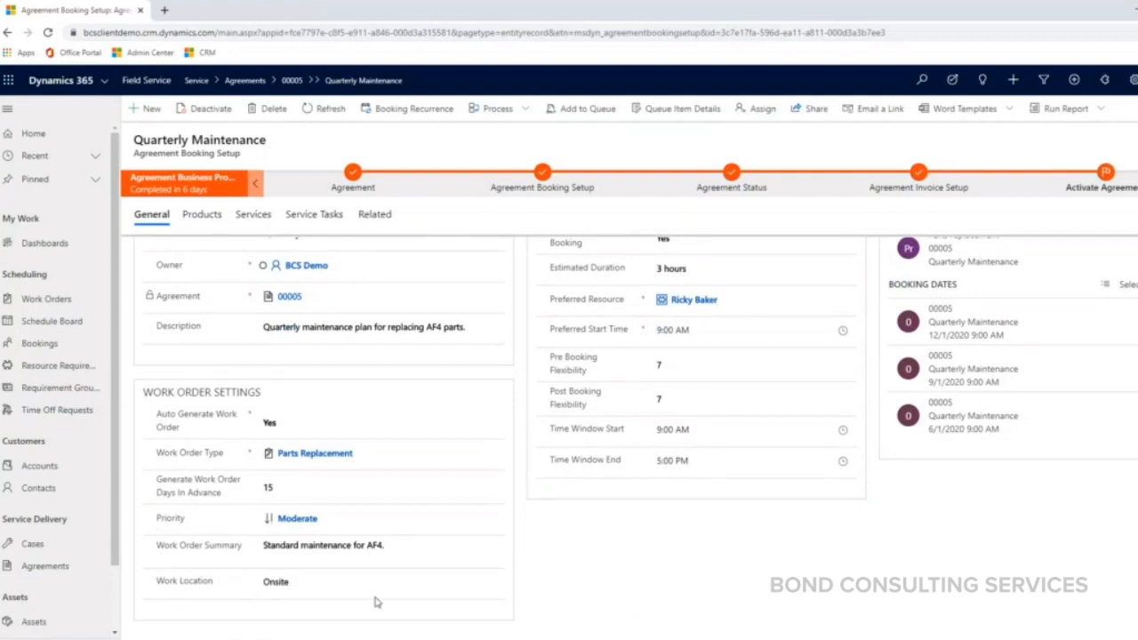
mouse_move(649, 563)
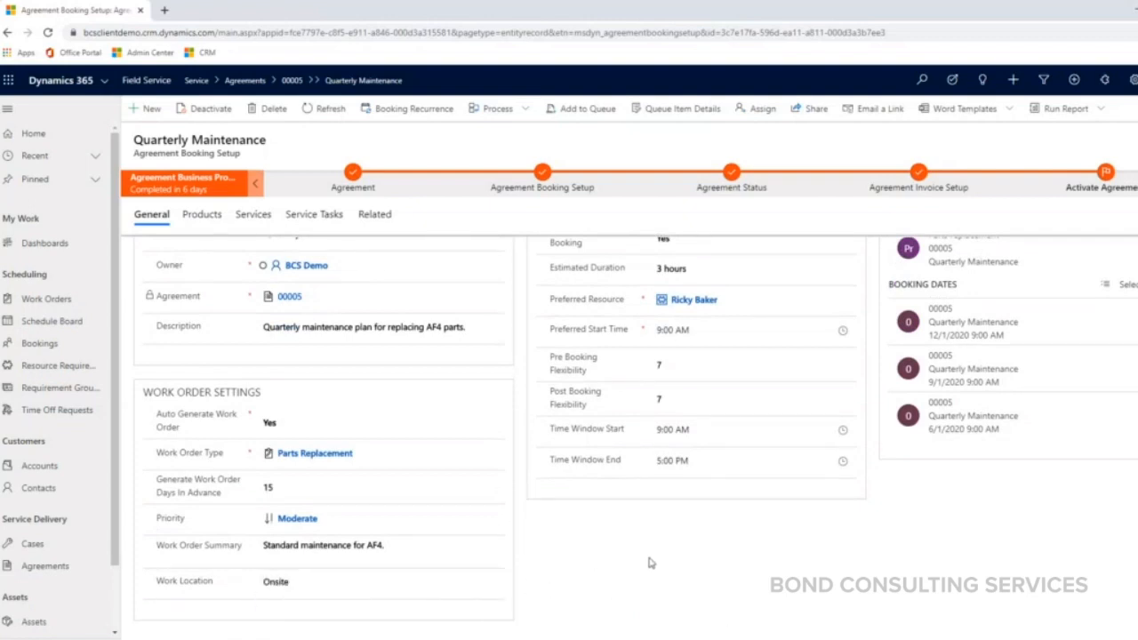
scroll(up, 3)
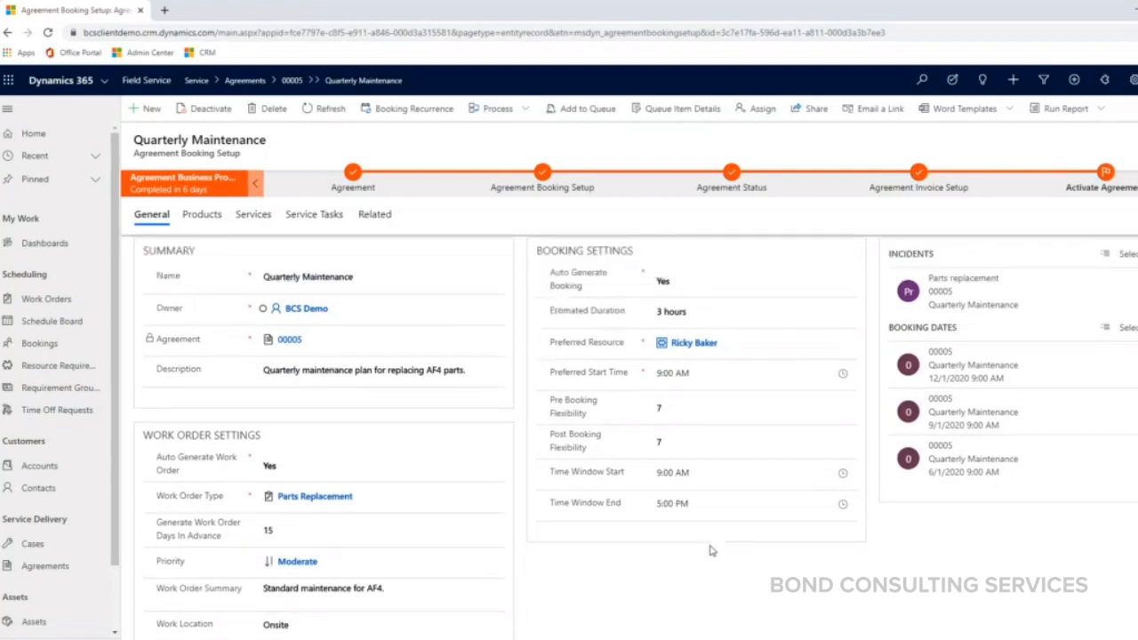
click(753, 407)
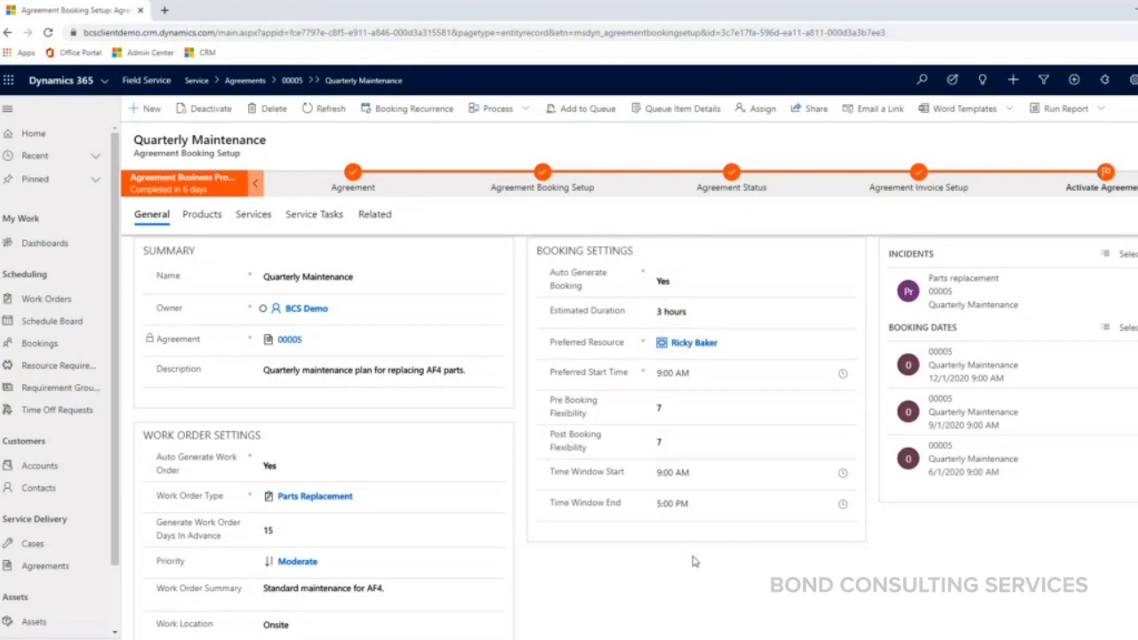
click(702, 342)
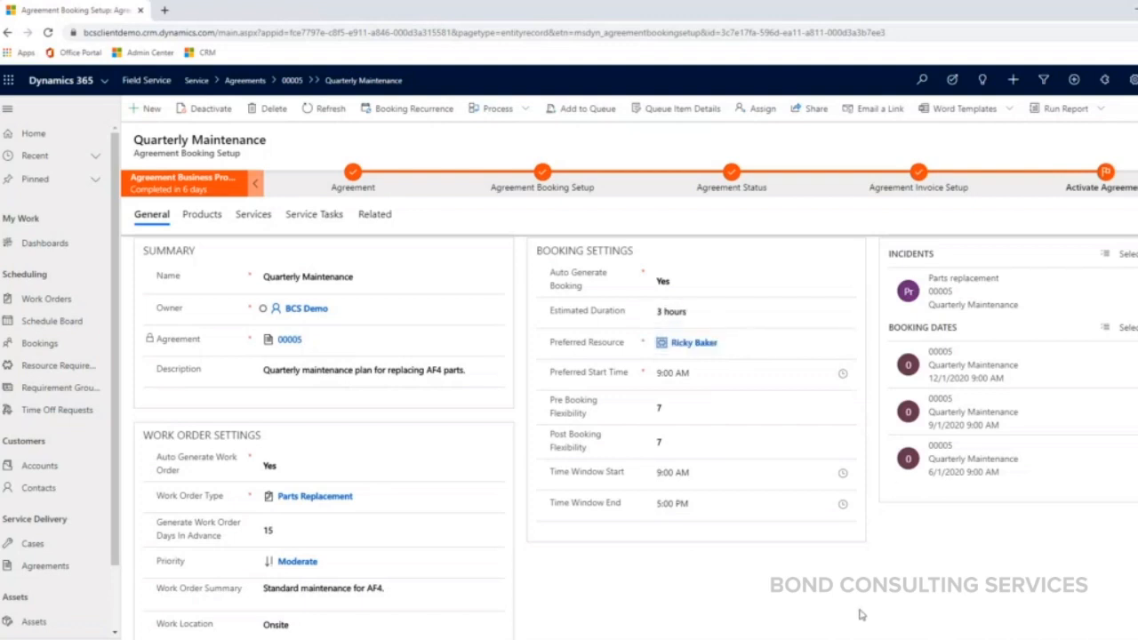
mouse_move(833, 611)
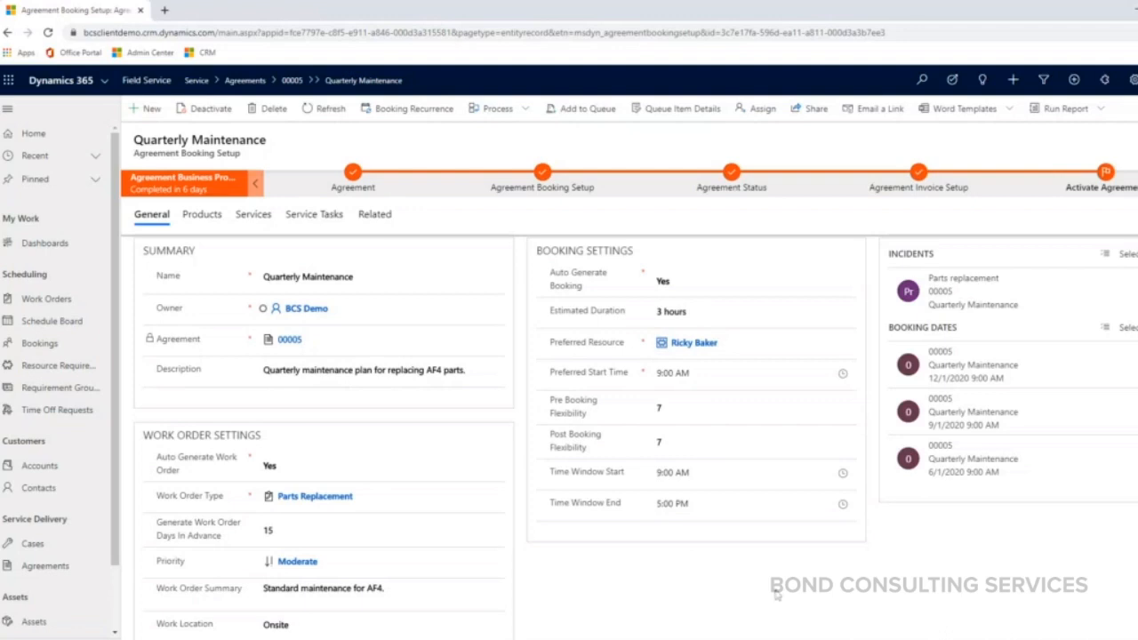
mouse_move(791, 600)
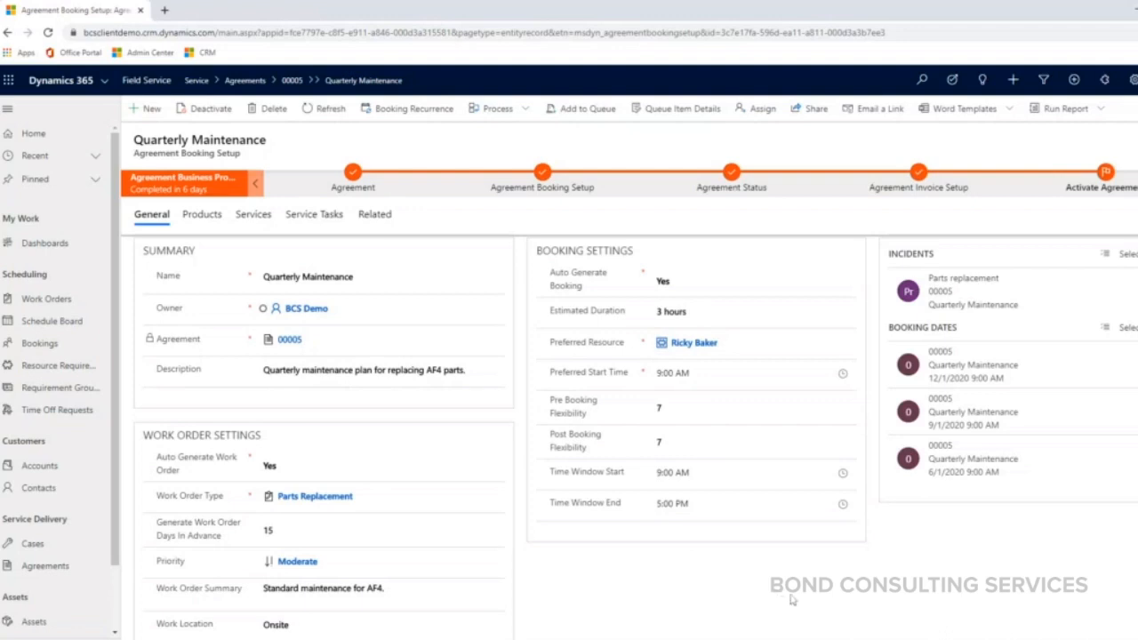
mouse_move(583, 430)
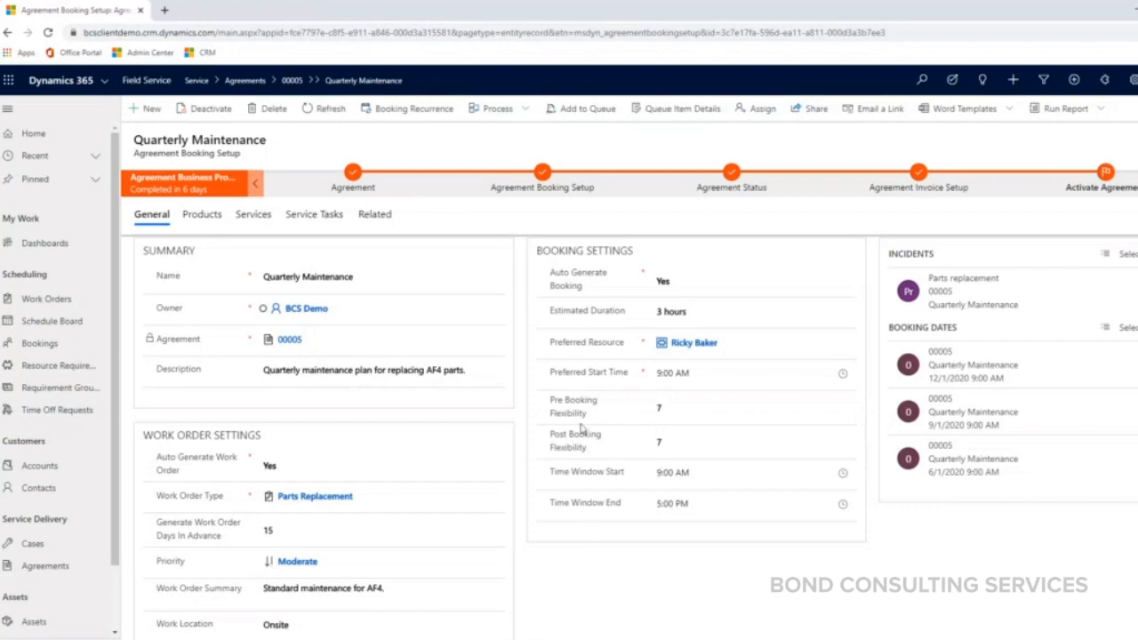
click(753, 407)
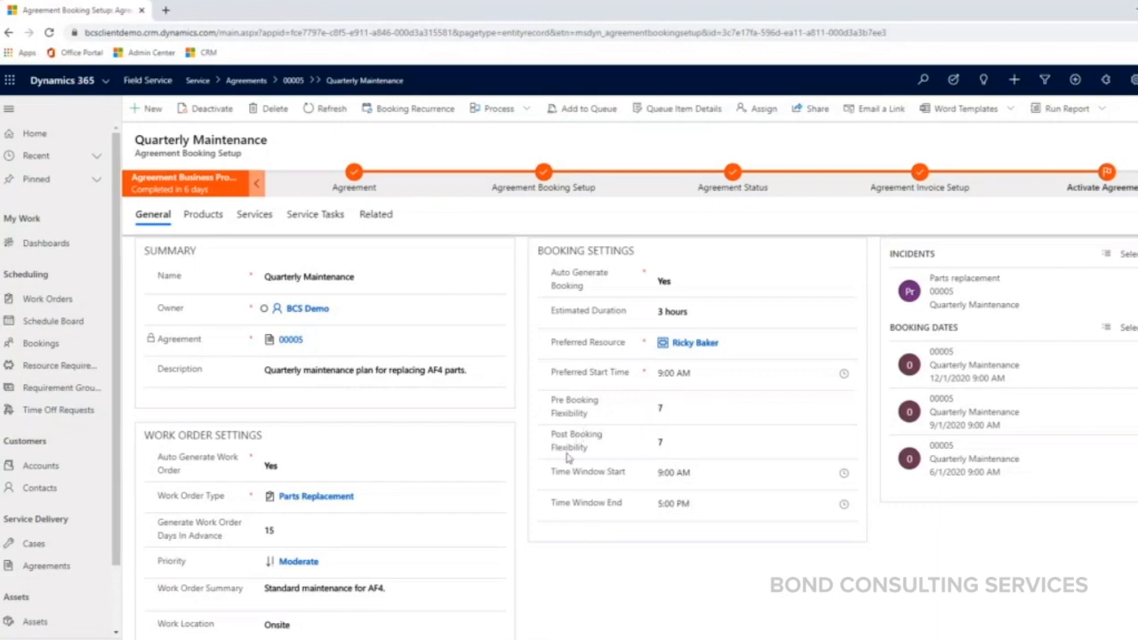
click(755, 407)
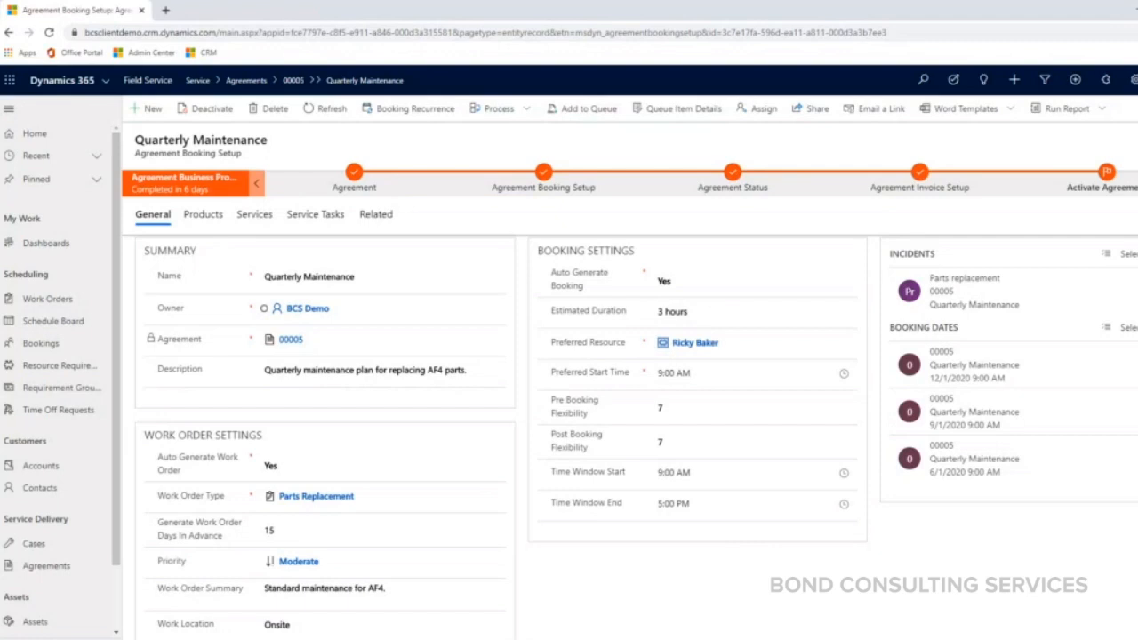
click(753, 503)
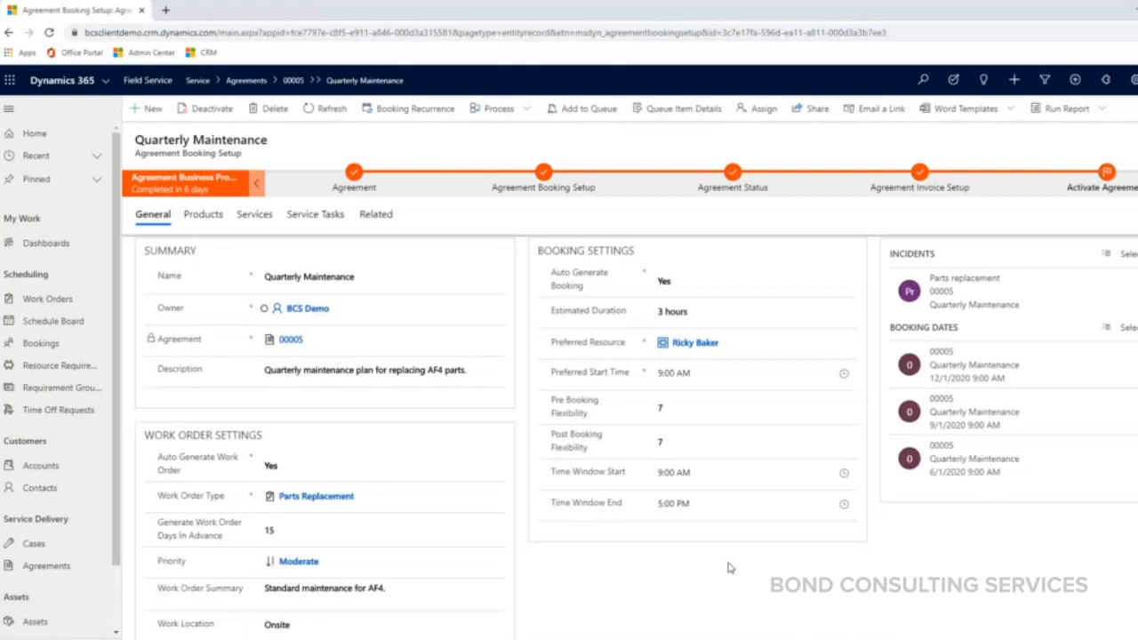
mouse_move(204, 220)
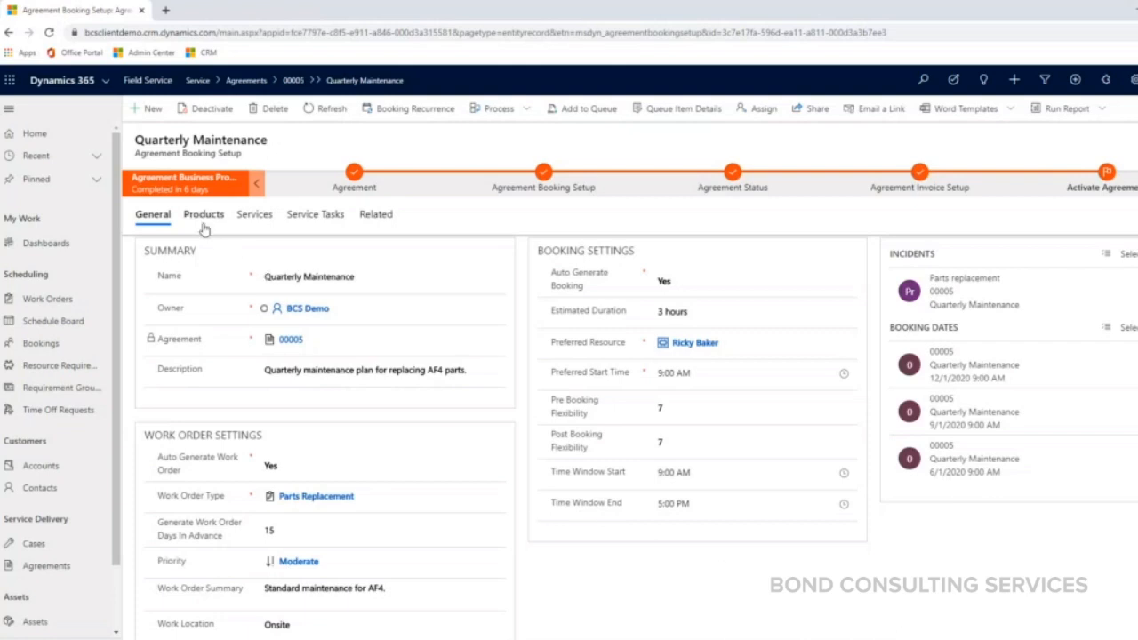
mouse_move(204, 214)
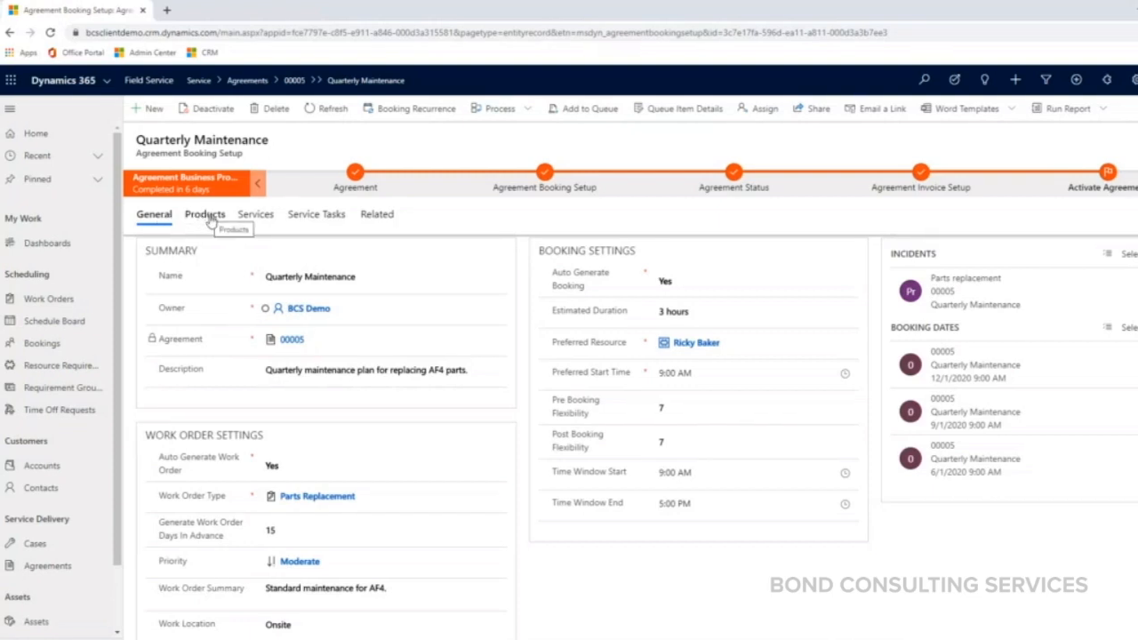
mouse_move(227, 201)
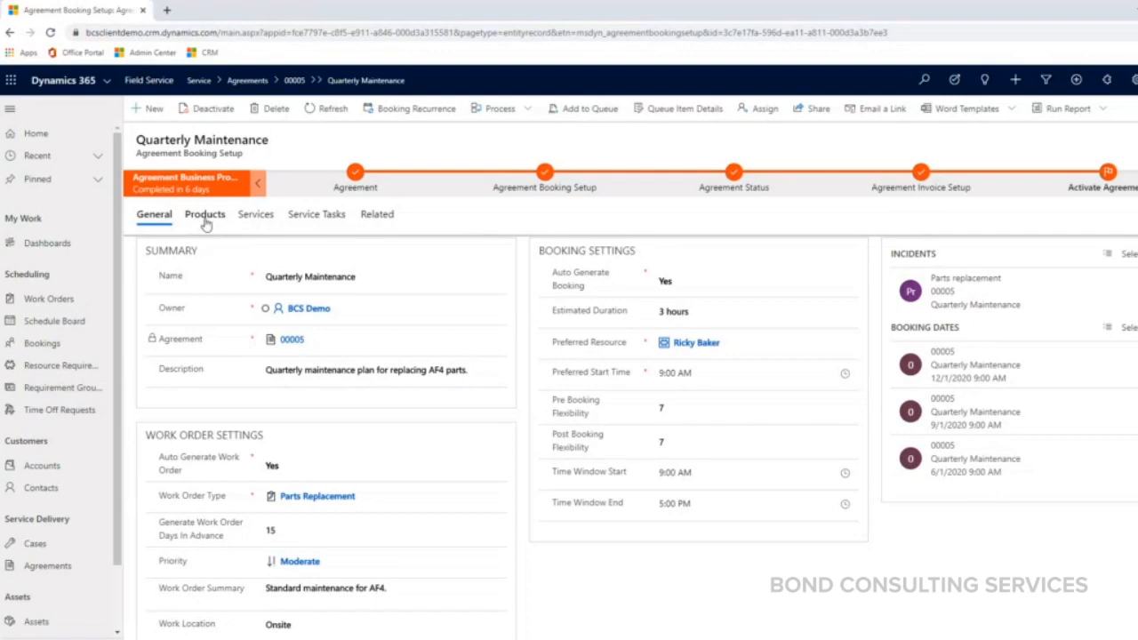
Show Quarterly Maintenance's product lines, numbered 1–3 on agreement 00005.
click(204, 214)
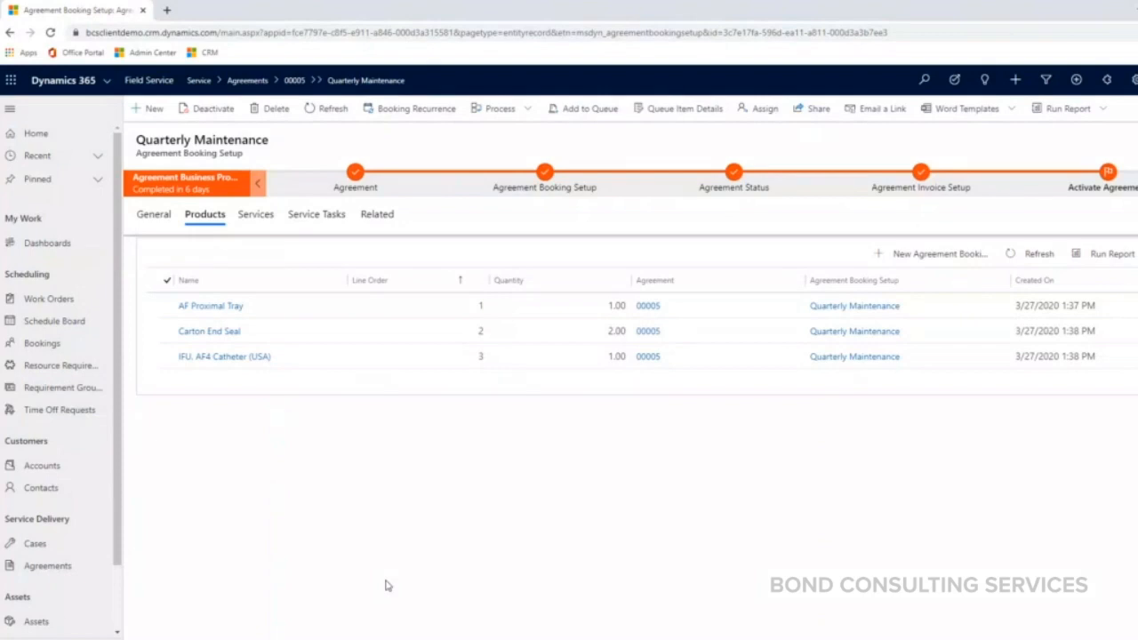
mouse_move(398, 452)
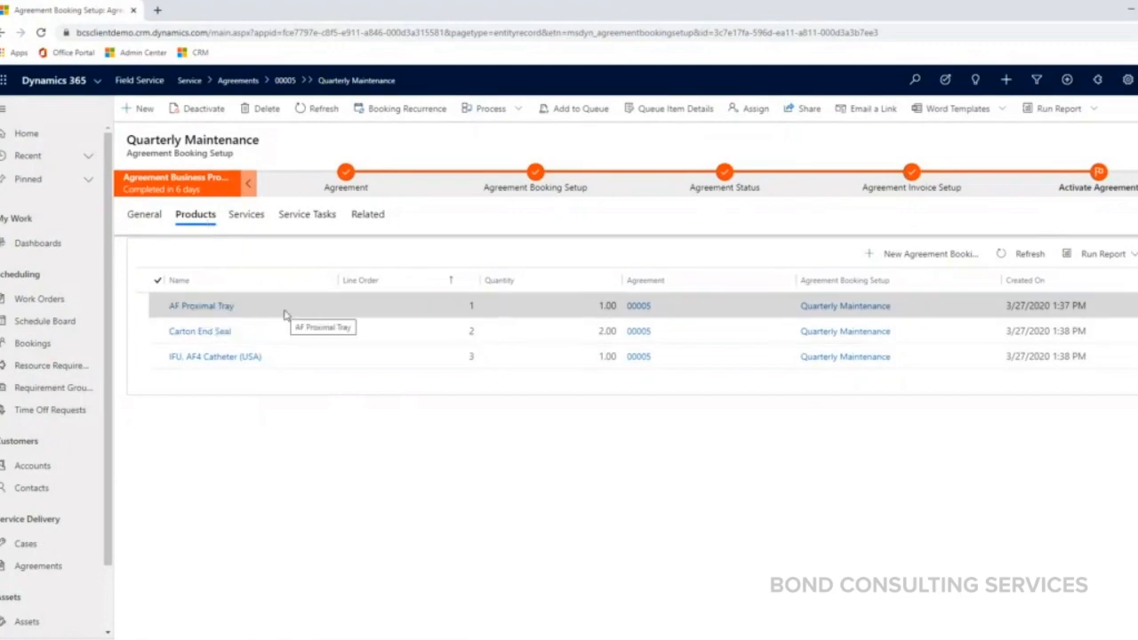
mouse_move(293, 331)
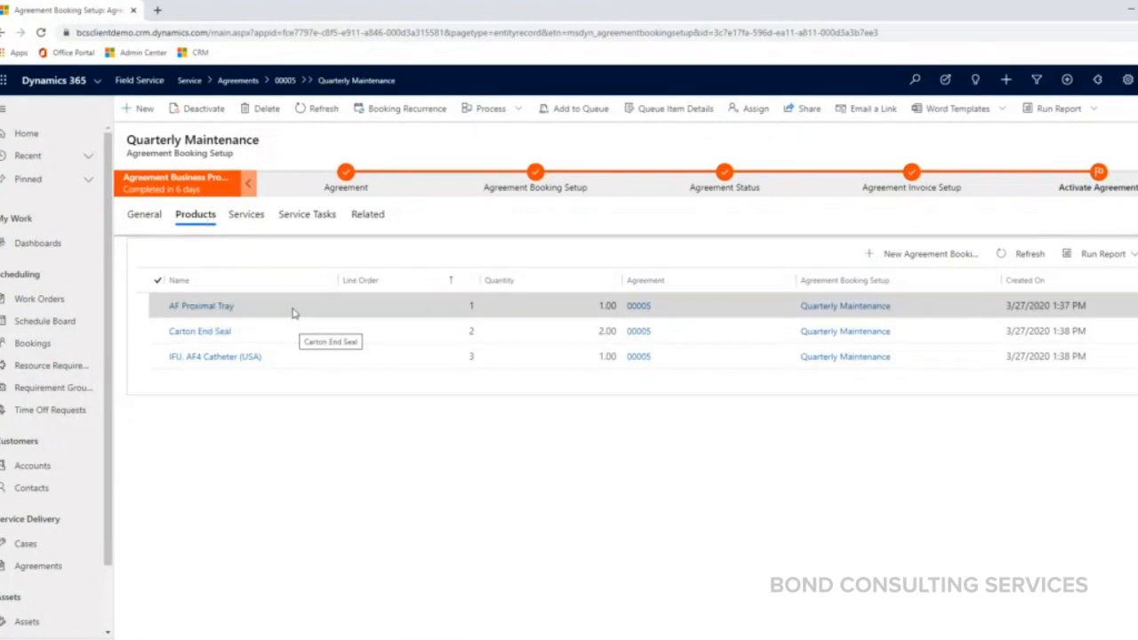
mouse_move(317, 320)
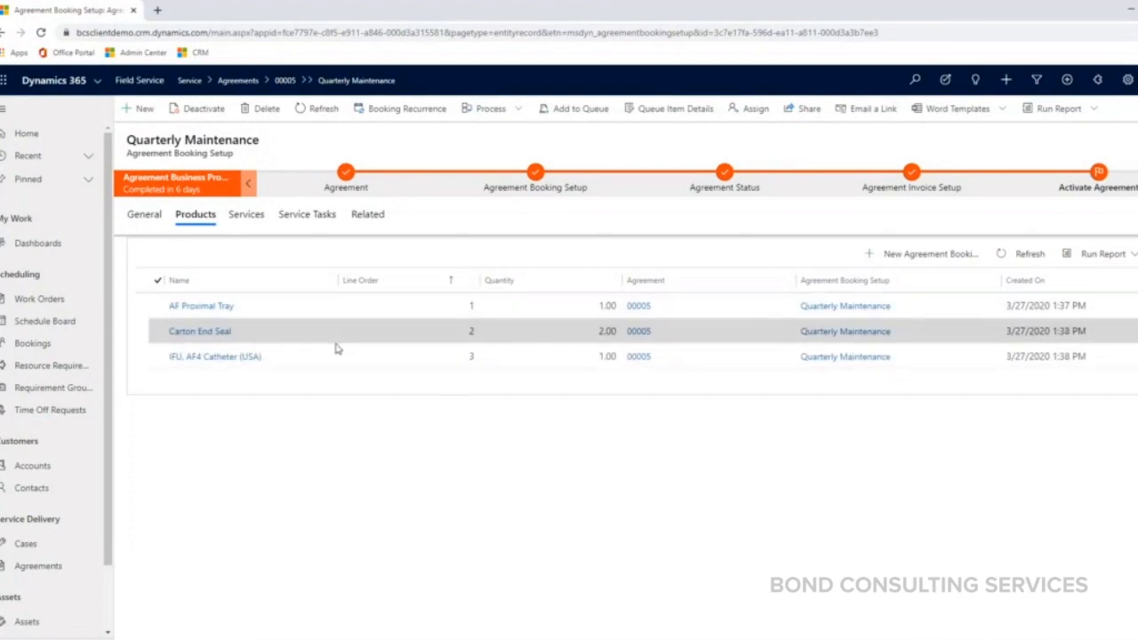
mouse_move(334, 333)
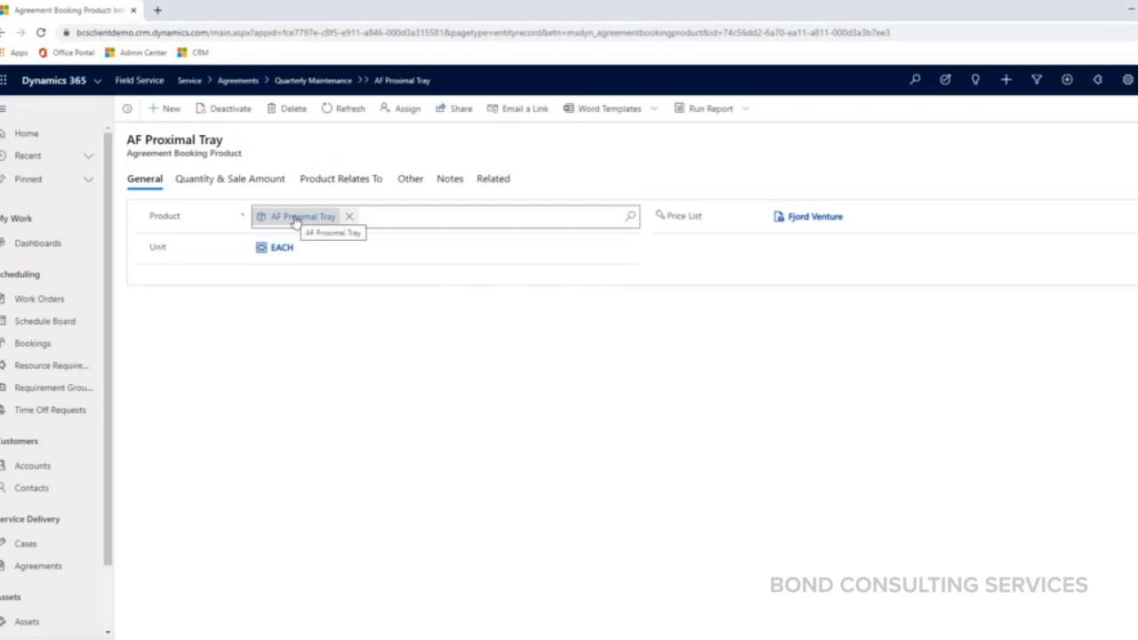
Open AF Proximal Tray, check its 1.00 quantity at $4.99, then go back.
click(281, 247)
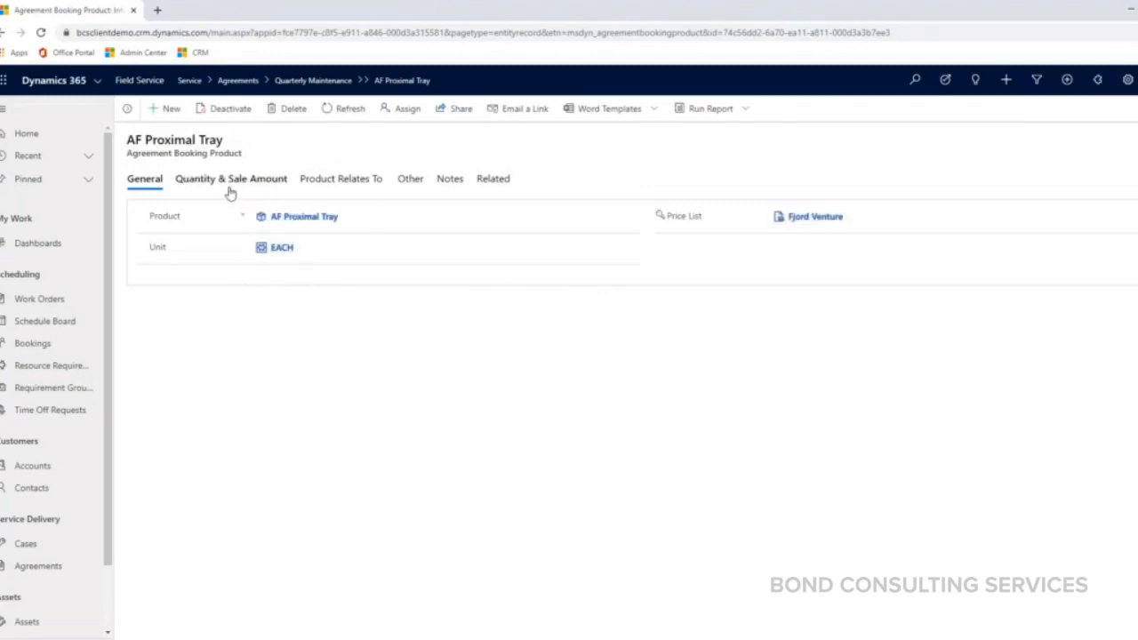
click(230, 178)
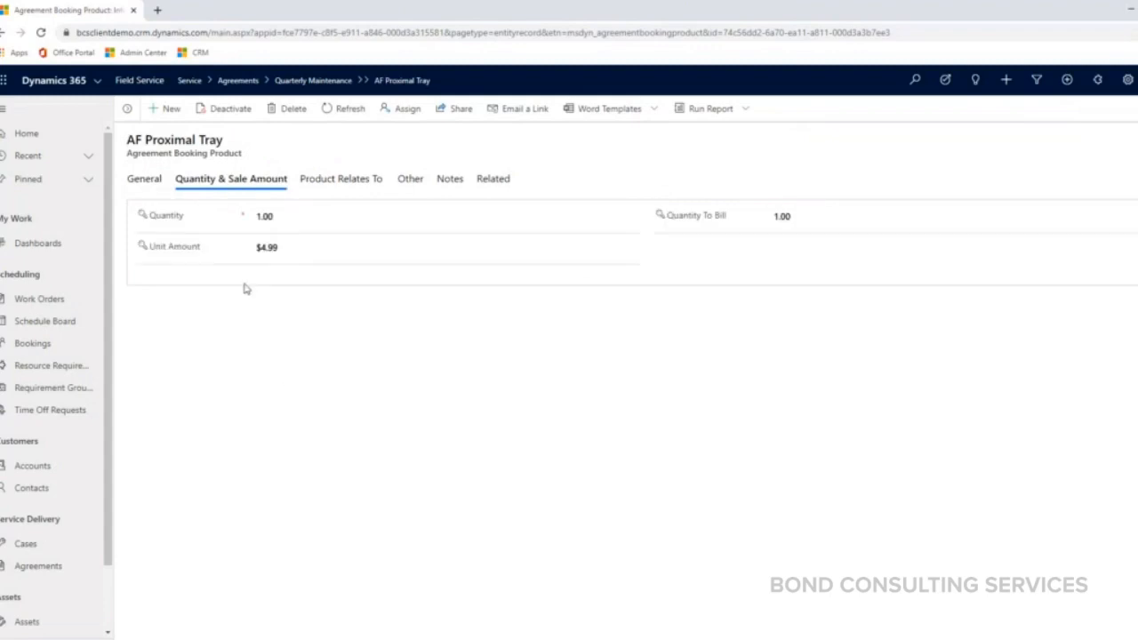
click(444, 215)
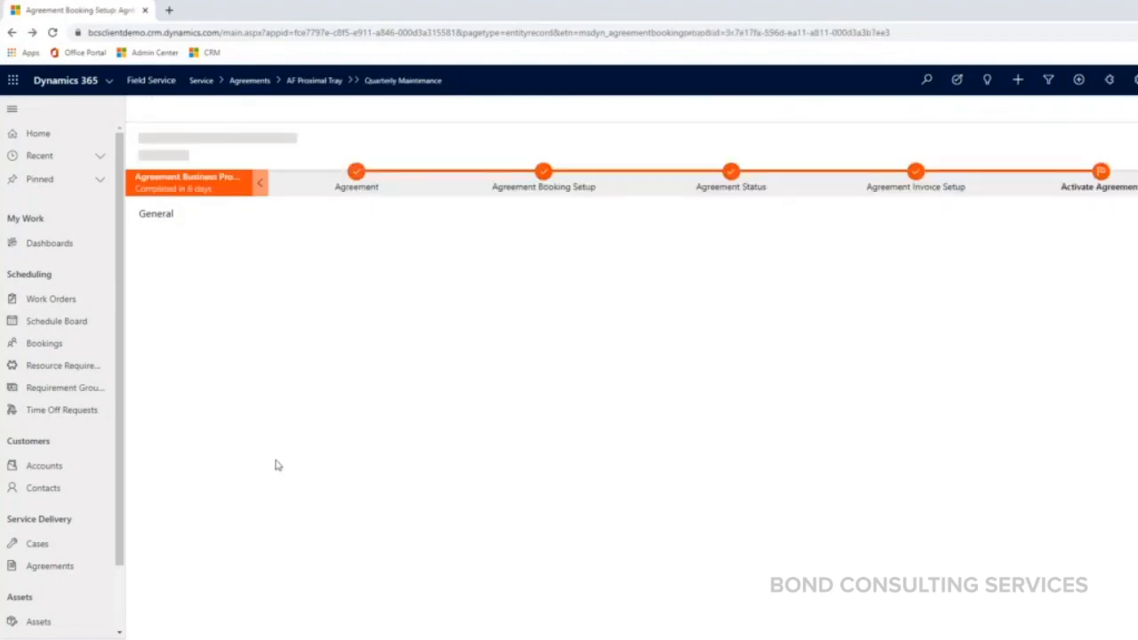
List the three product lines with quantities 1.00, 2.00 and 1.00.
click(206, 213)
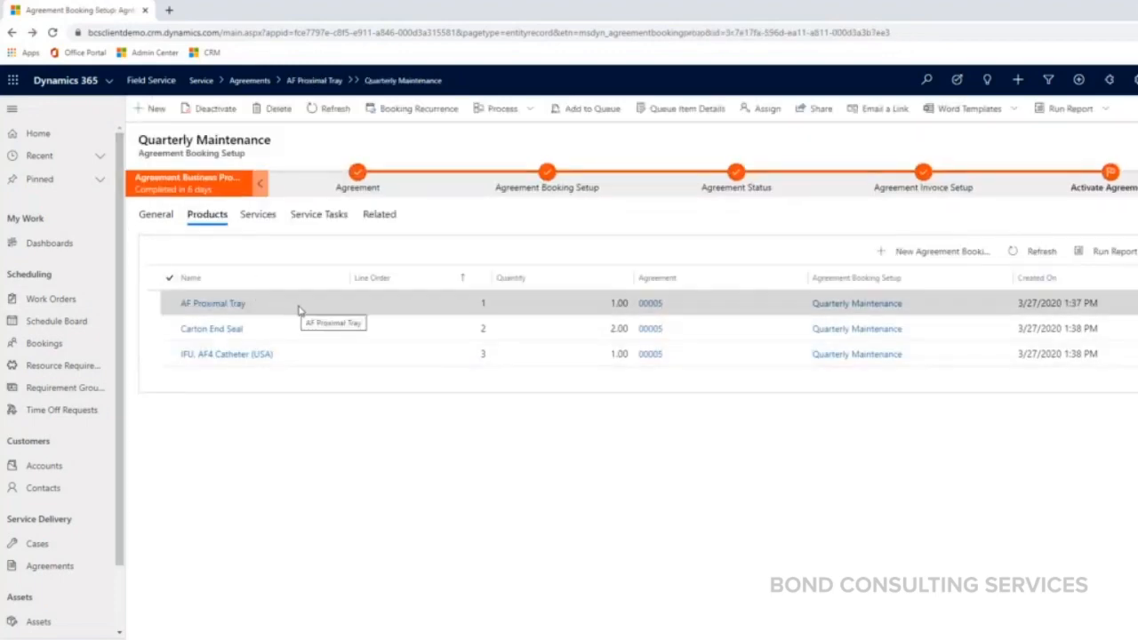
mouse_move(300, 338)
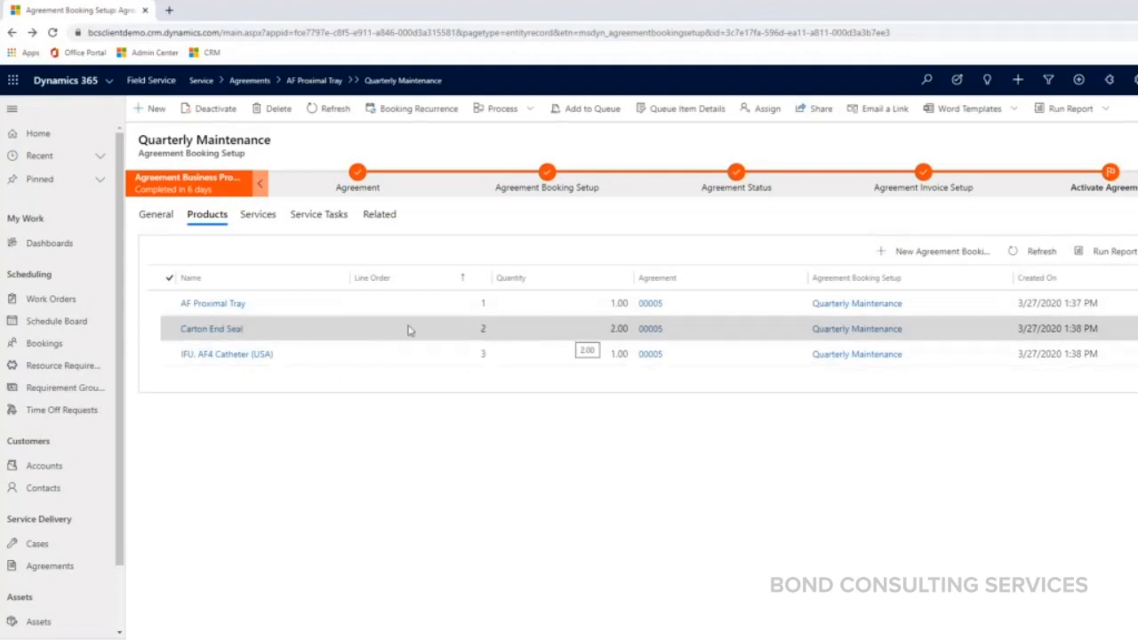
mouse_move(459, 484)
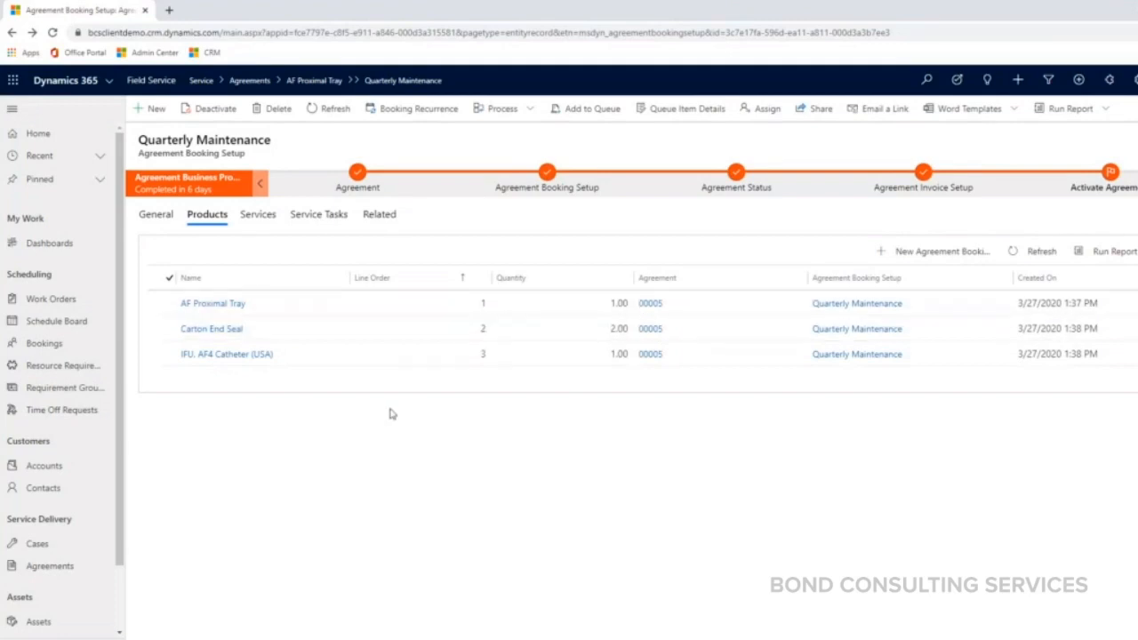
mouse_move(419, 389)
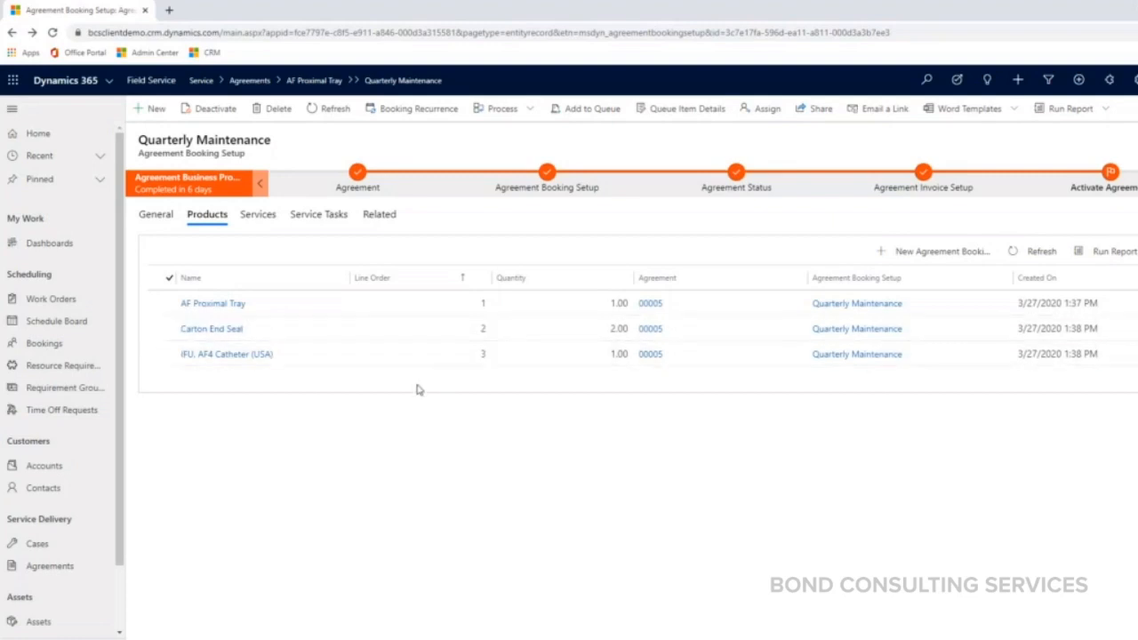
mouse_move(413, 527)
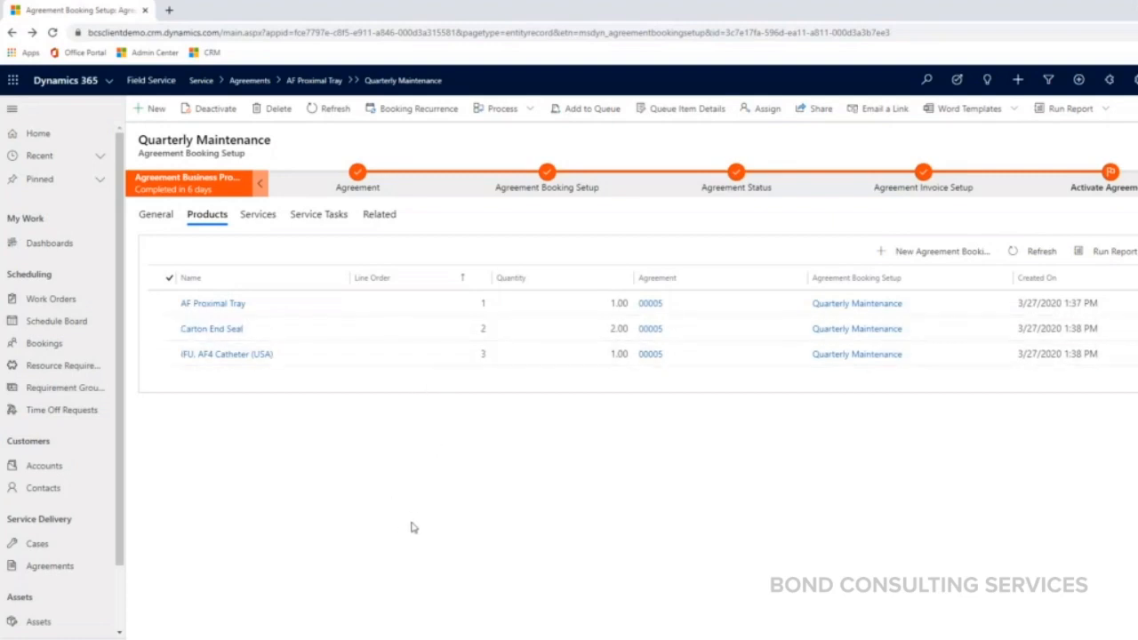
click(227, 354)
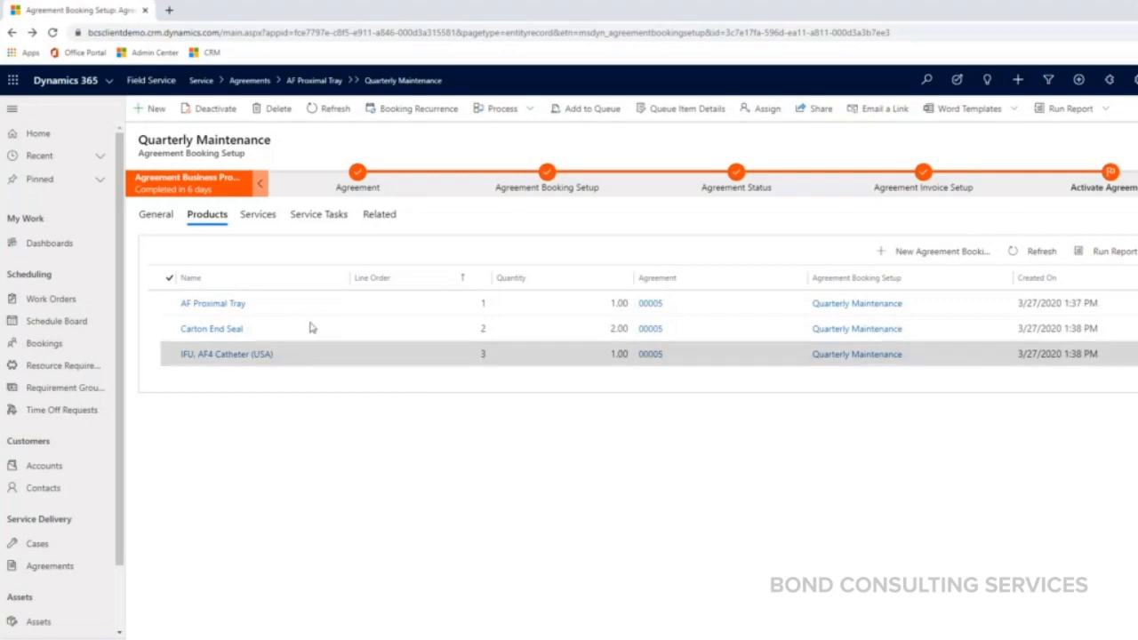
Show the single Professional Services line with its 1-minute duration on agreement 00005.
click(255, 213)
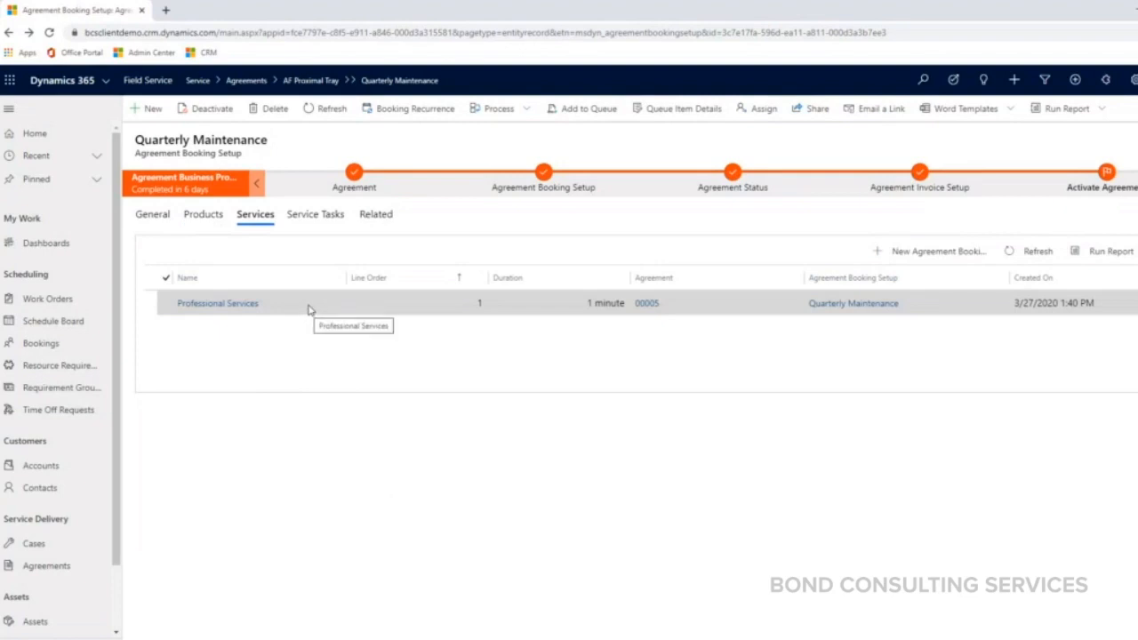
mouse_move(375, 330)
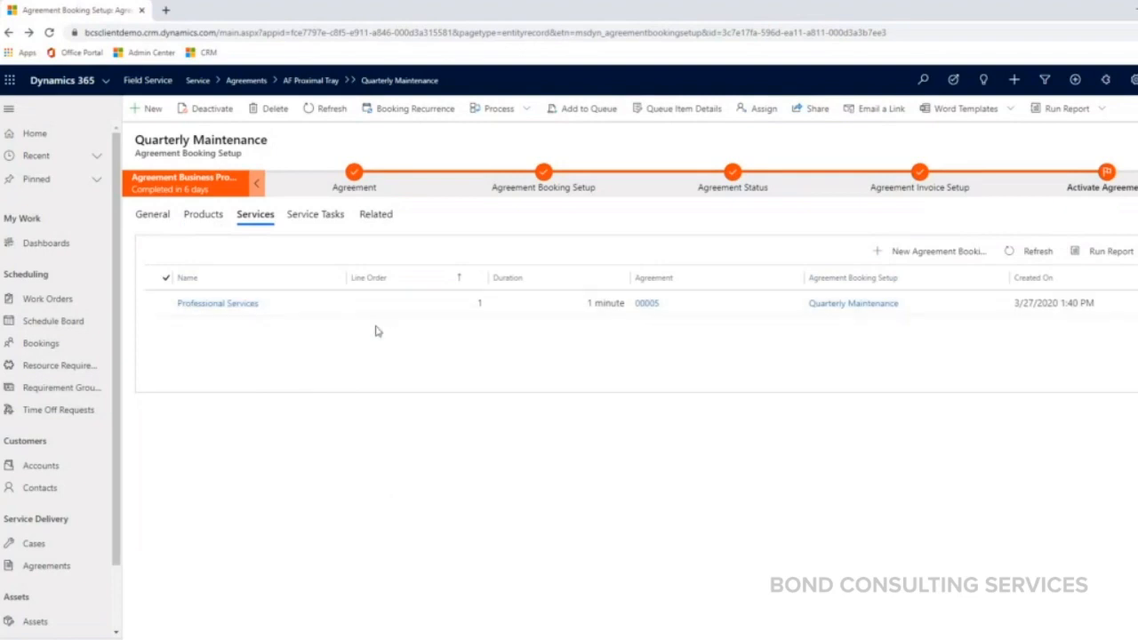
mouse_move(305, 413)
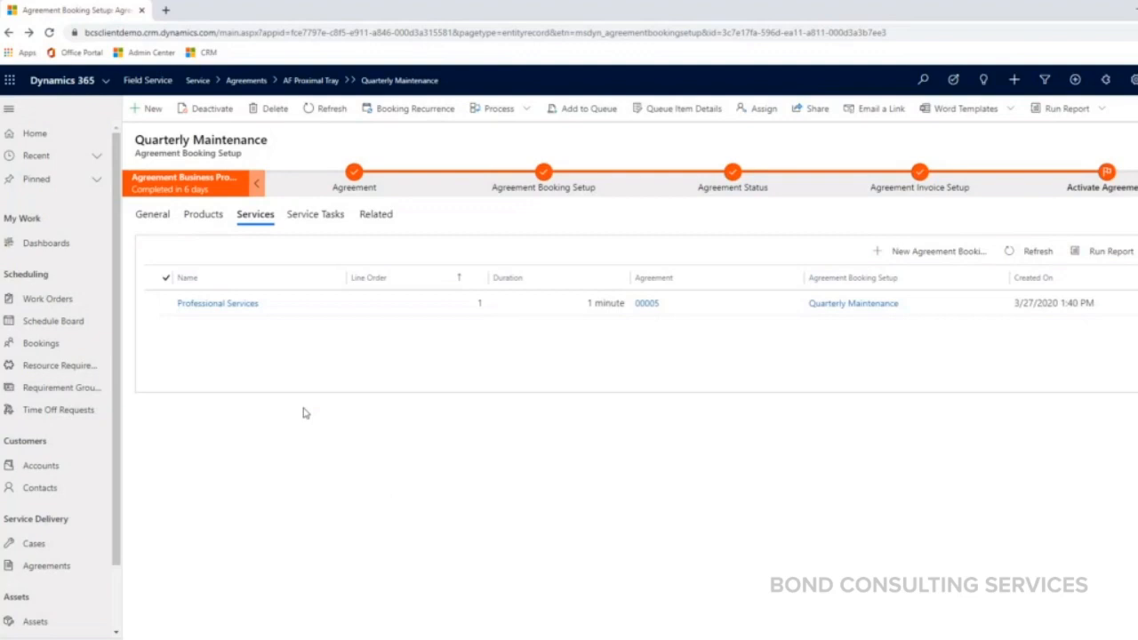
mouse_move(267, 409)
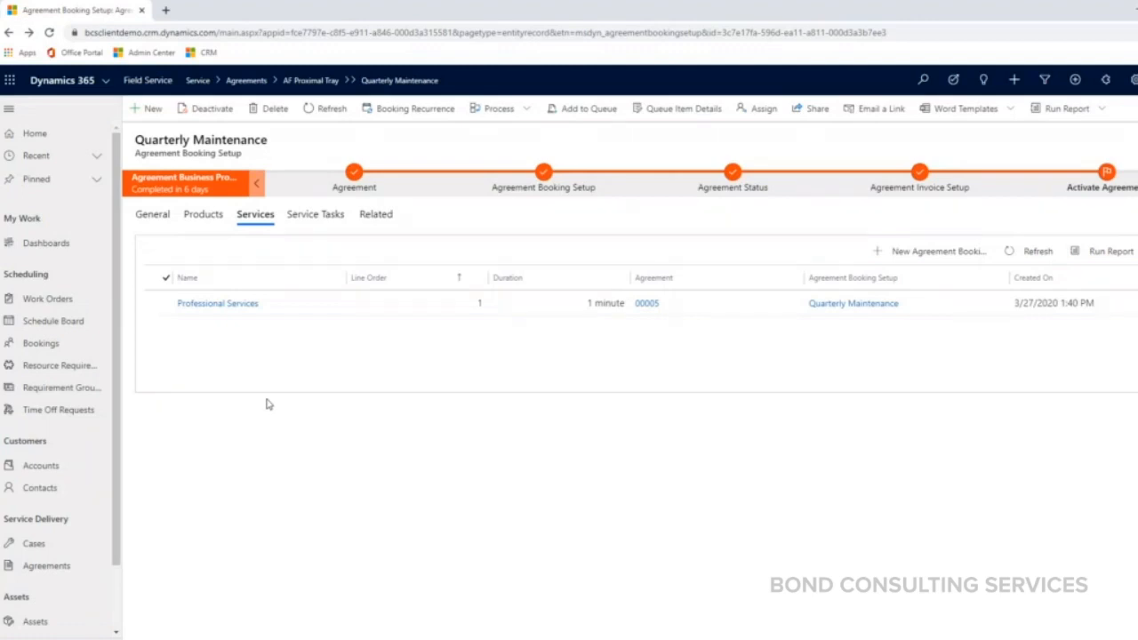
click(203, 214)
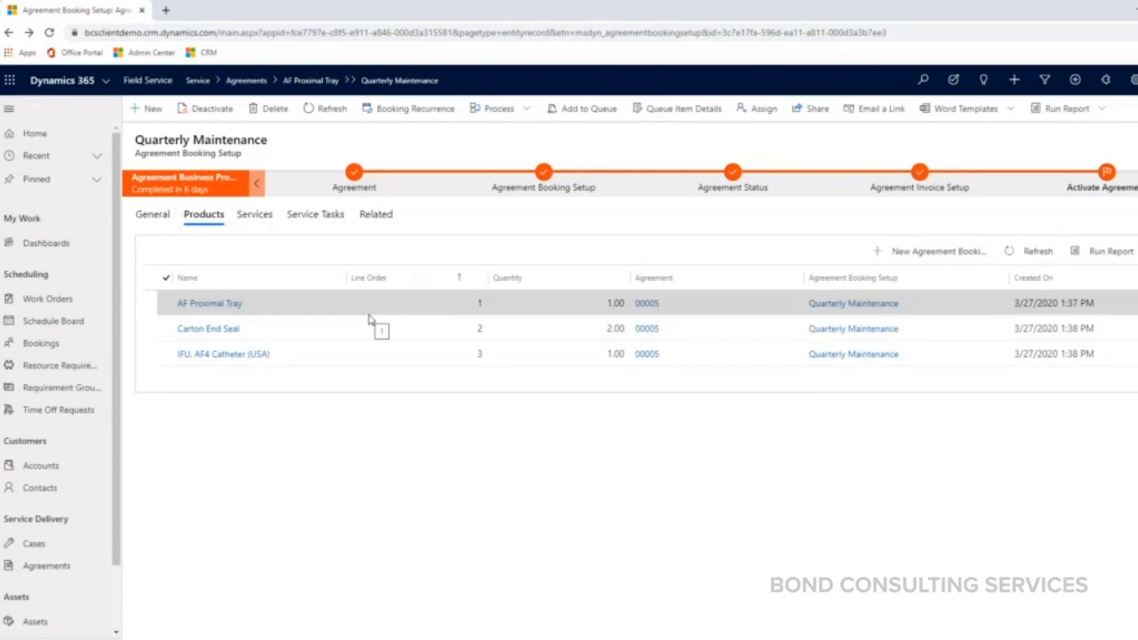
mouse_move(346, 319)
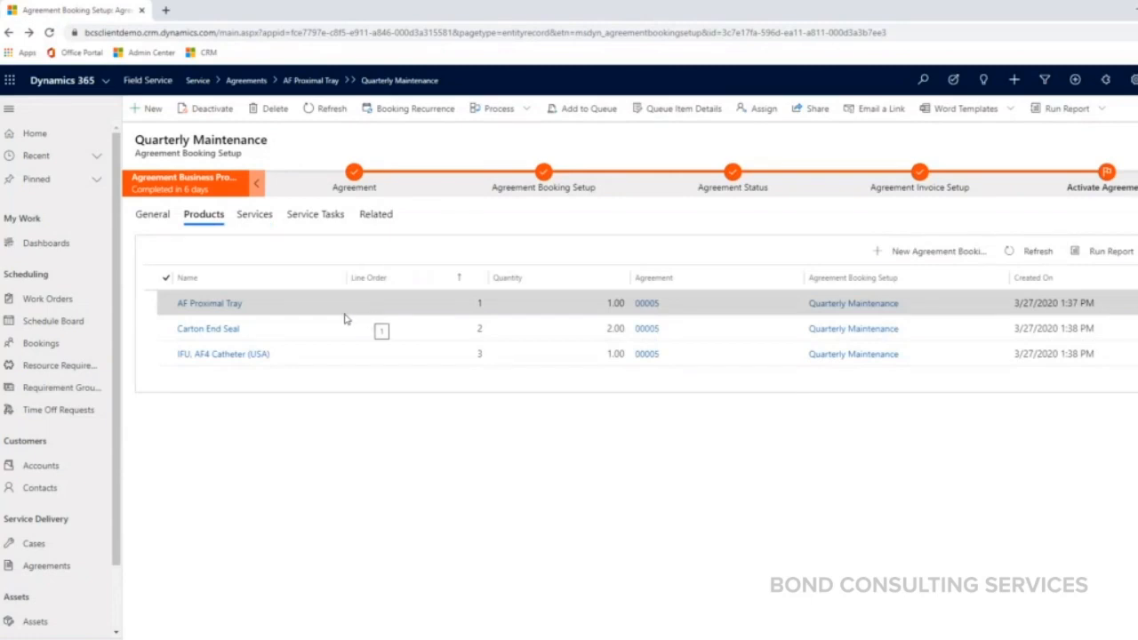
click(254, 214)
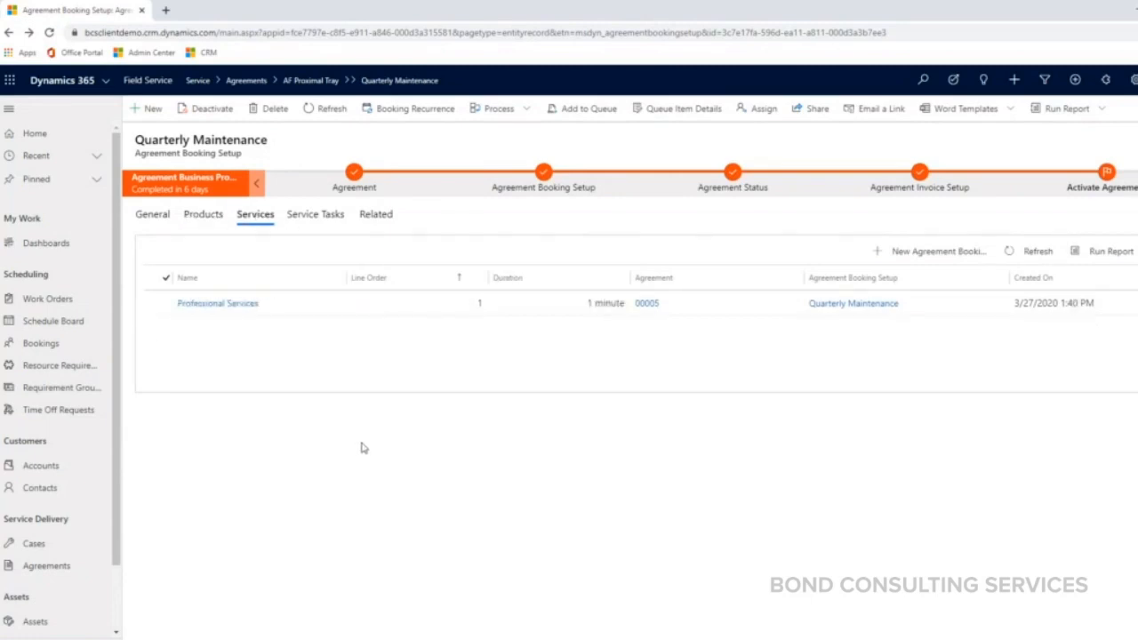
mouse_move(479, 314)
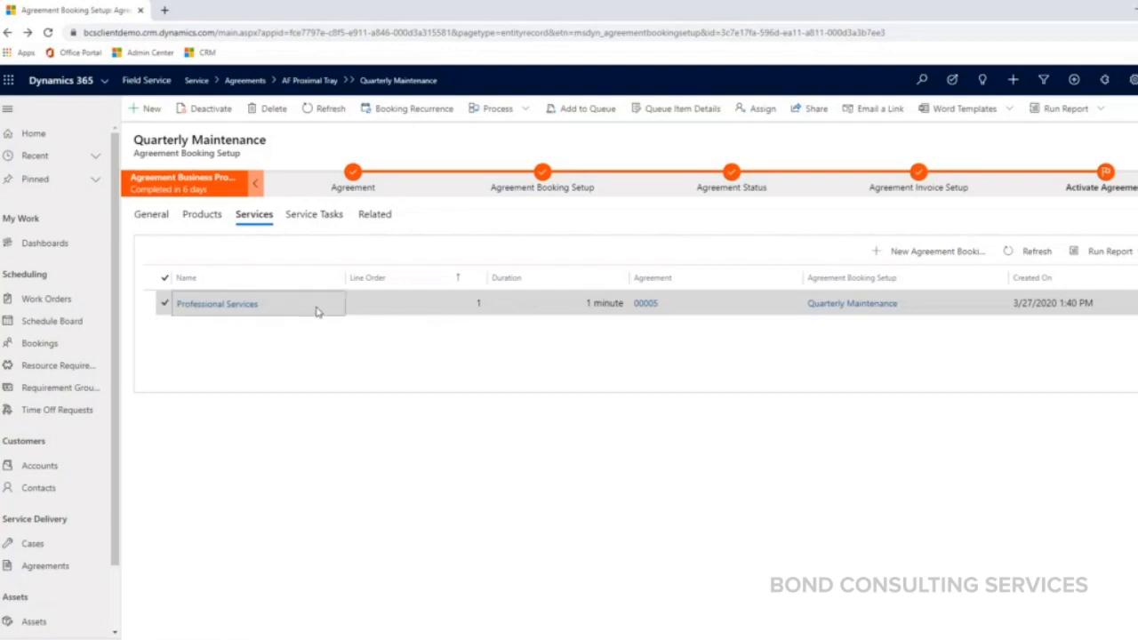
Set Professional Services' duration to bill to 3 hours, at $150.00 unit amount.
click(217, 303)
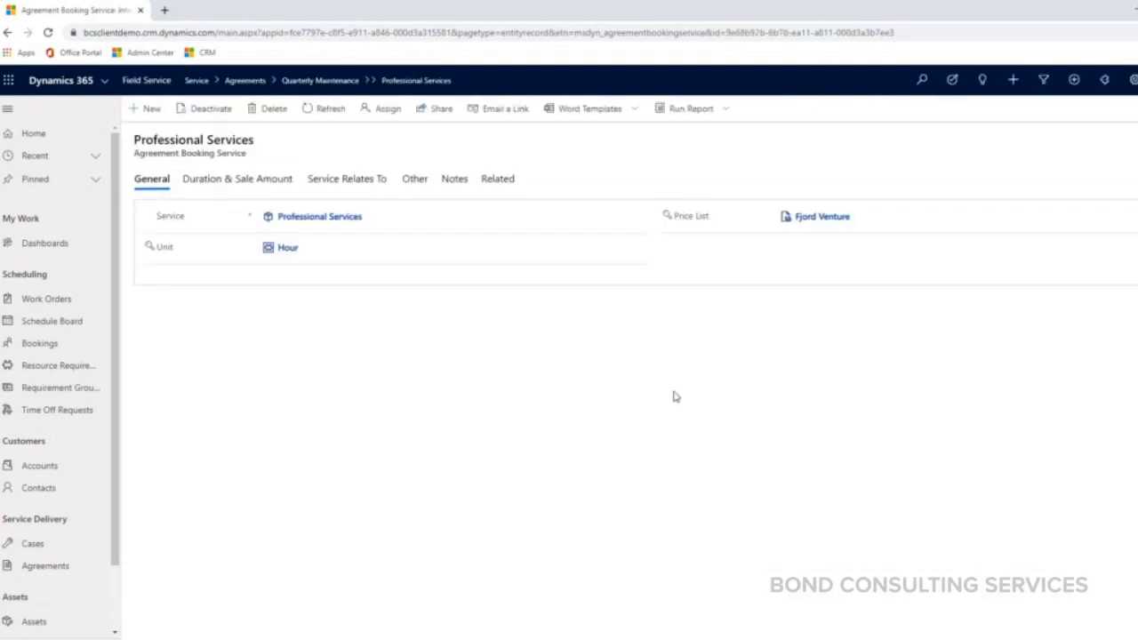
click(237, 178)
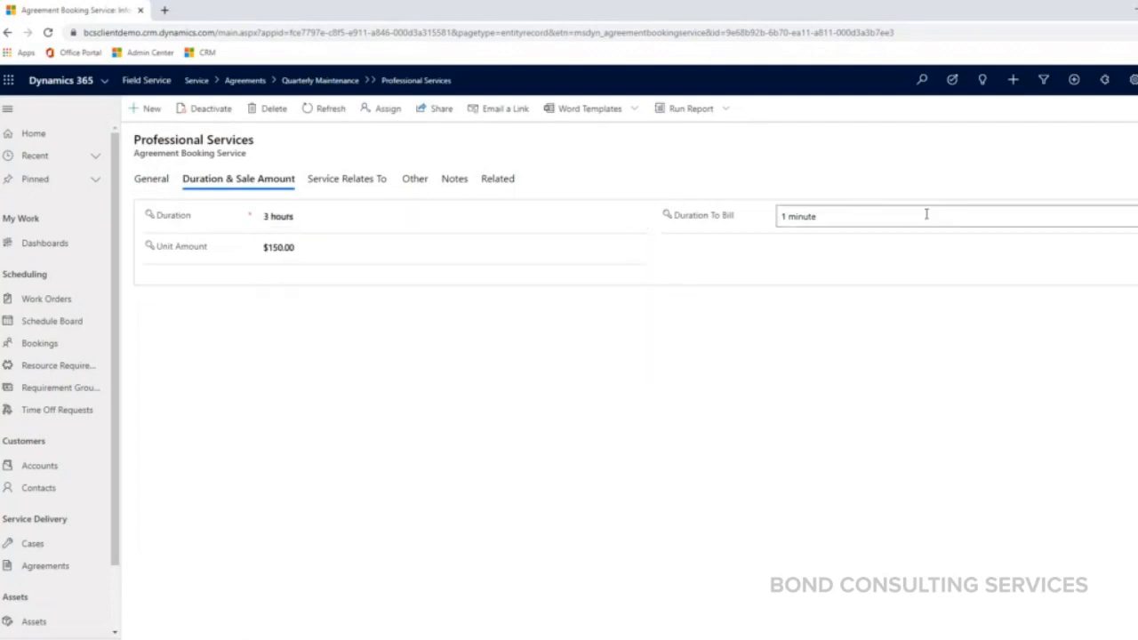
click(925, 215)
text(3 hours)
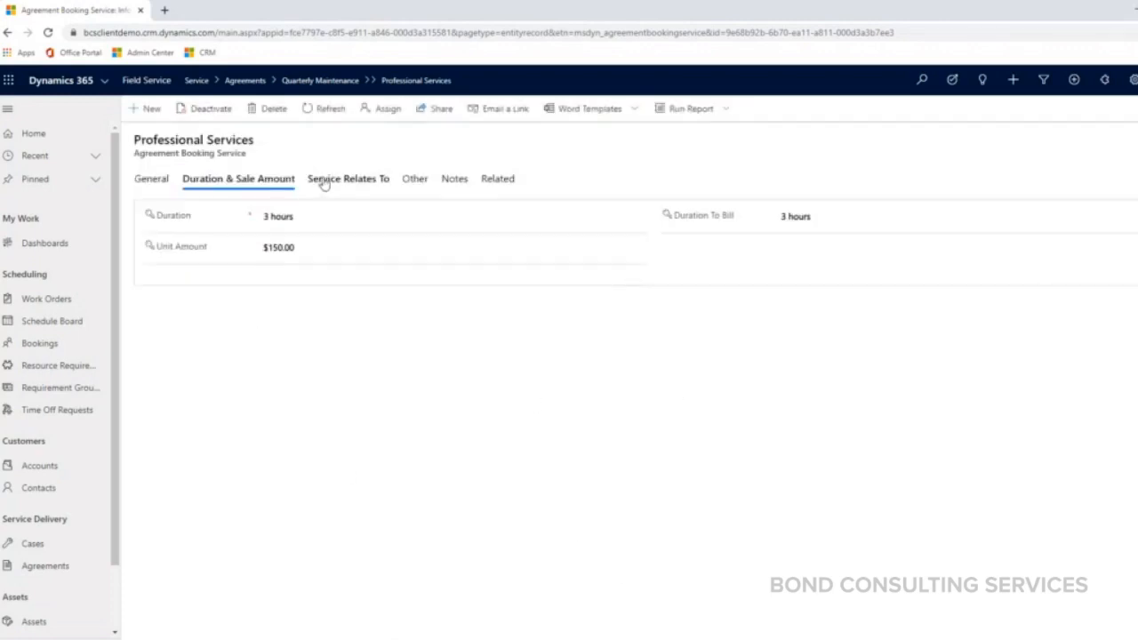
mouse_move(398, 377)
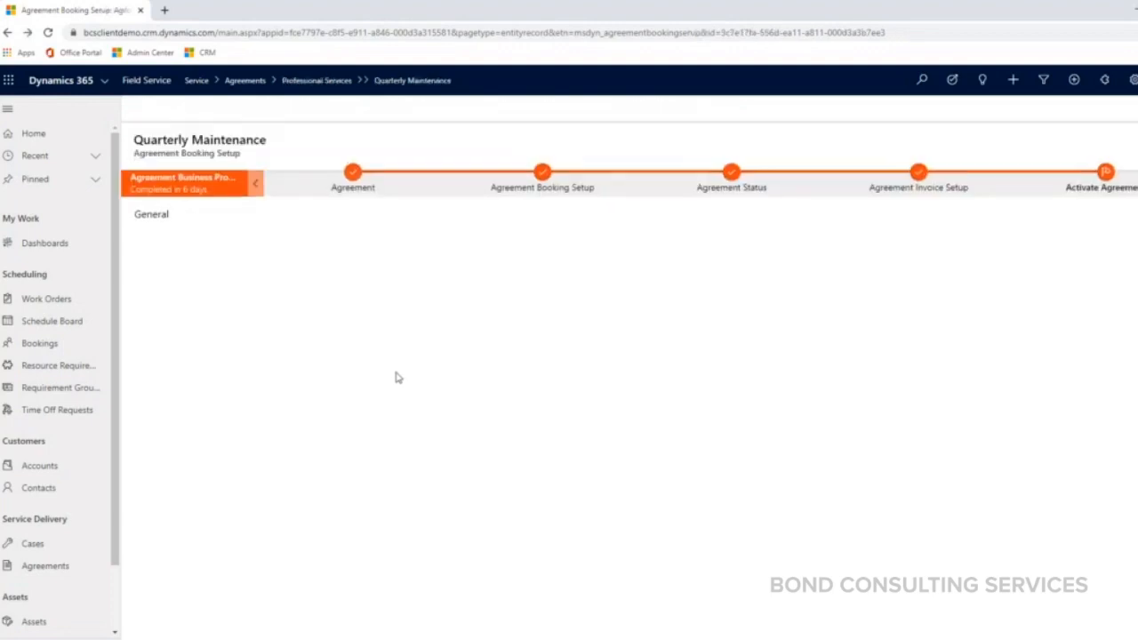
Confirm the Professional Services line now lists a 3-hour duration.
click(254, 213)
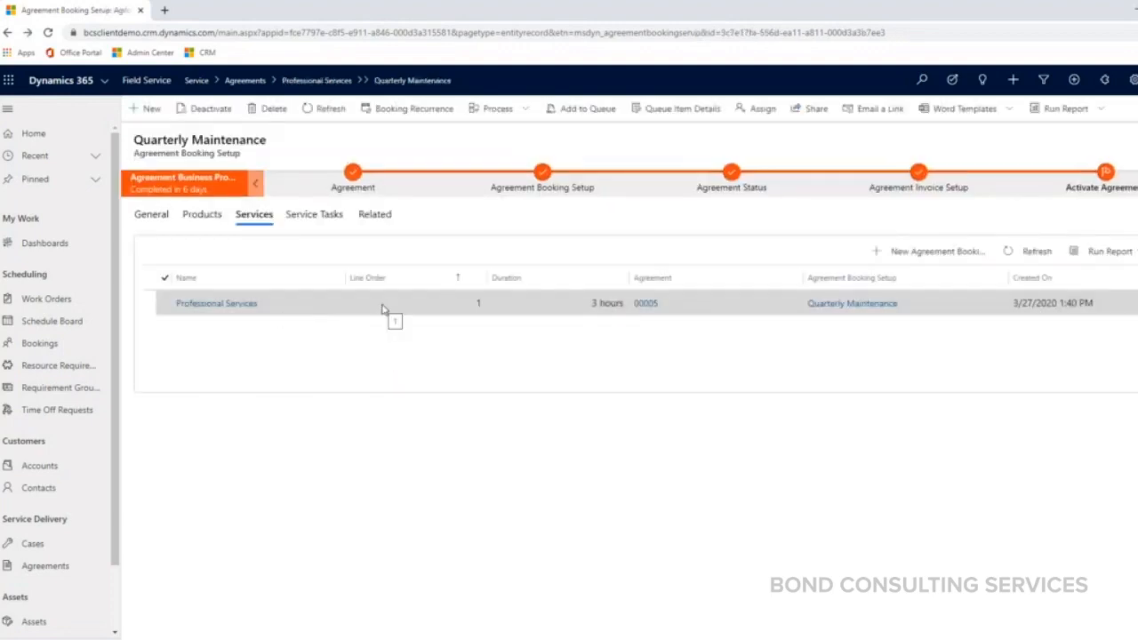
mouse_move(353, 317)
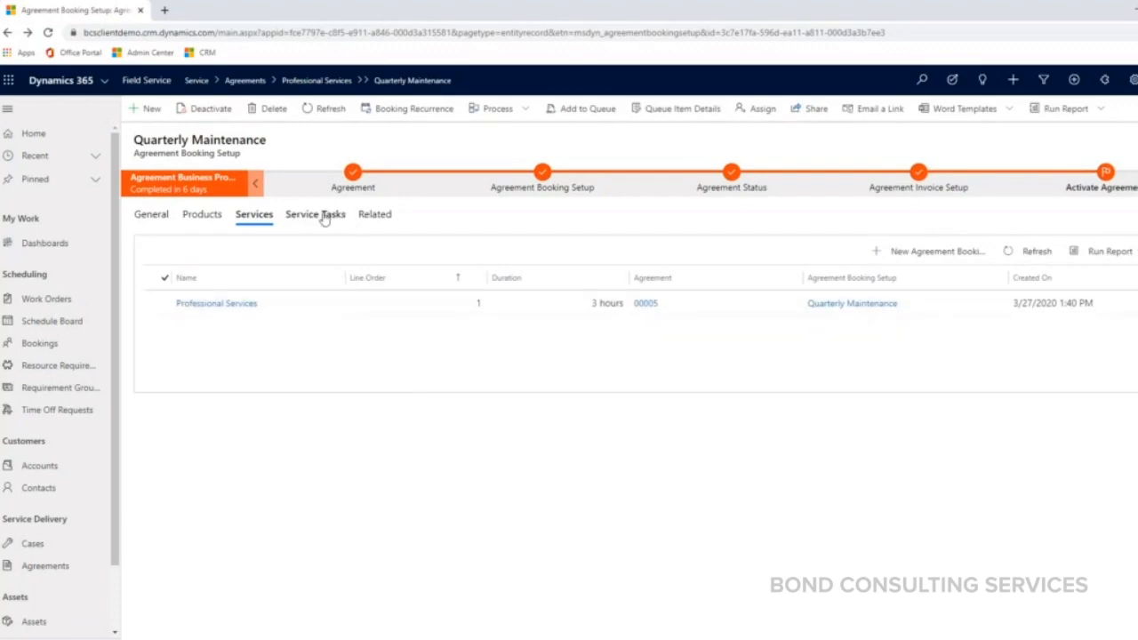
mouse_move(315, 214)
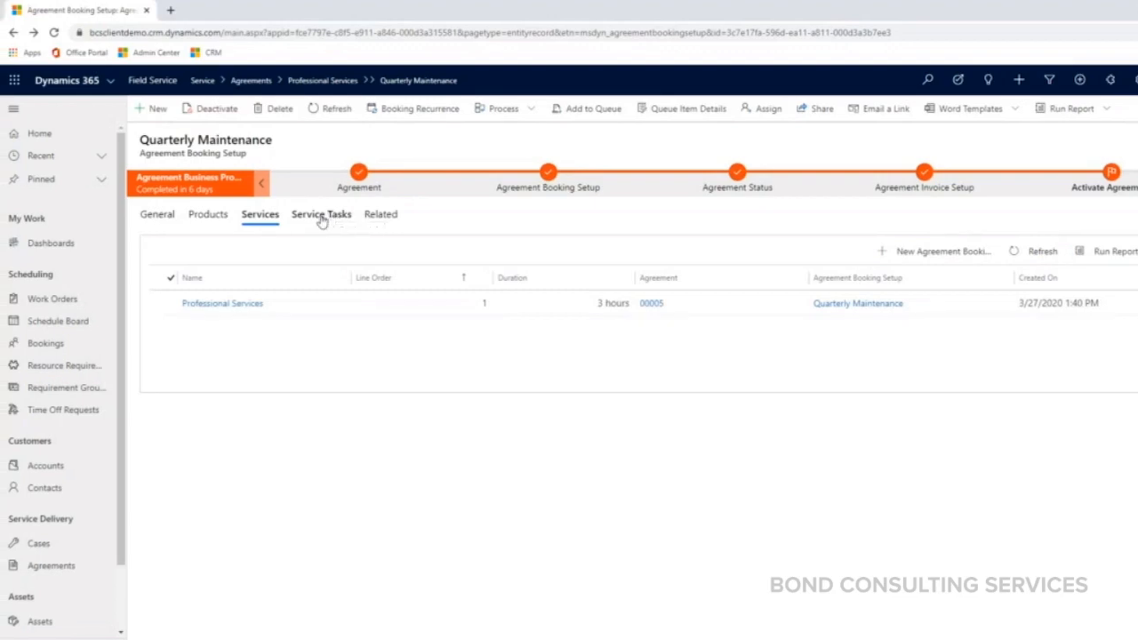
List the tasks Go onsite, Remove old parts, Replace with new parts, and Test.
click(321, 213)
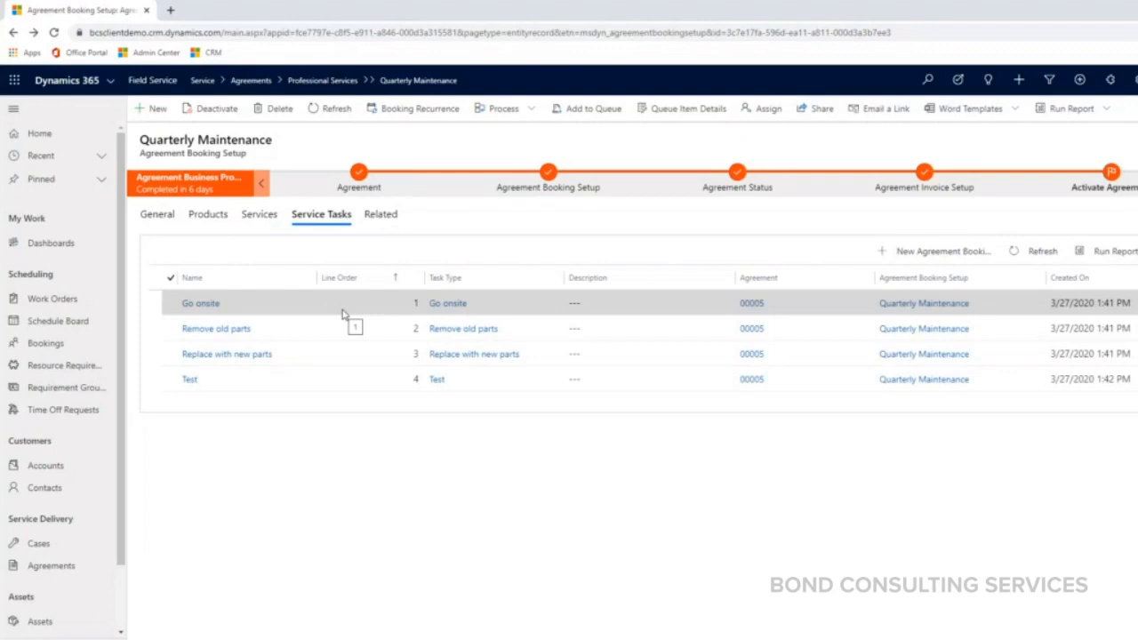
mouse_move(289, 316)
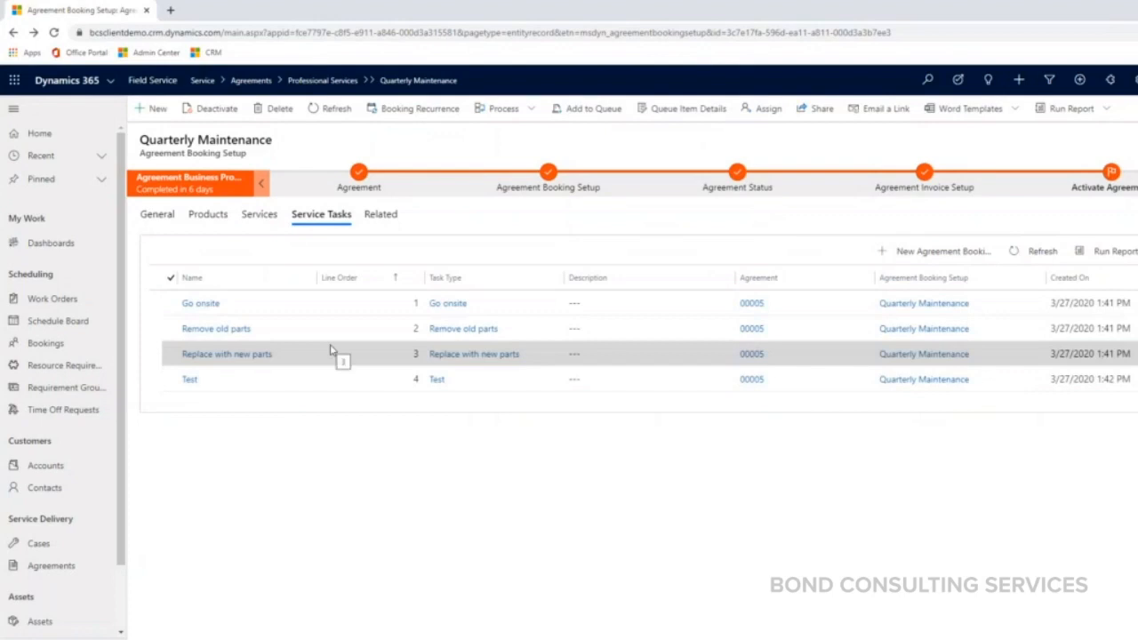
mouse_move(547, 495)
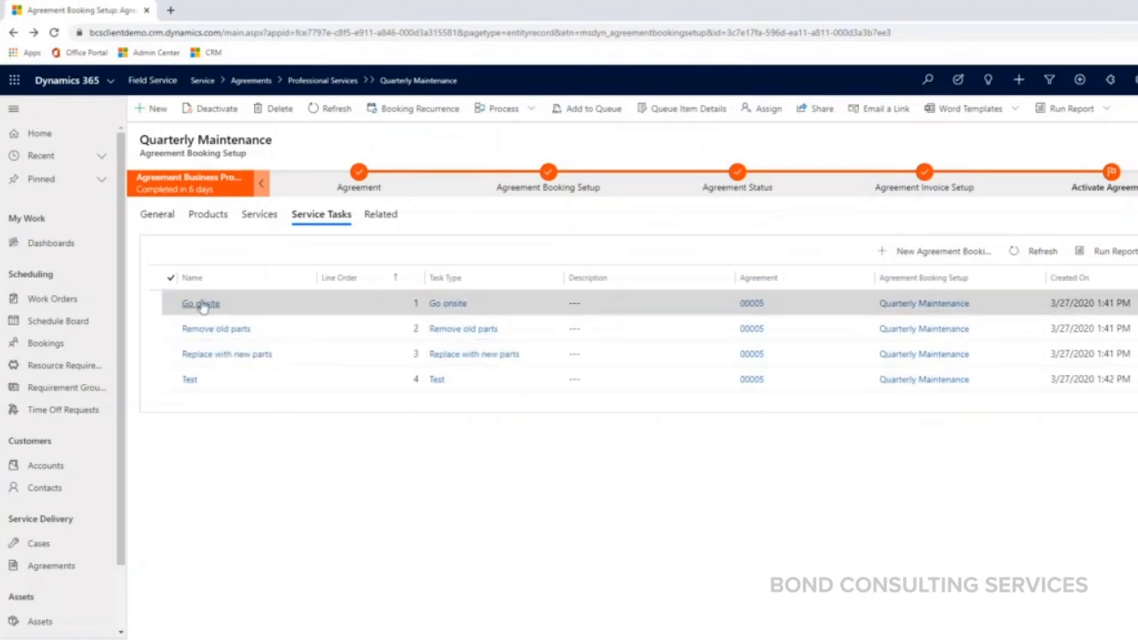
Open the Go onsite service task, showing line order 1 and 30-minute estimated duration.
click(201, 304)
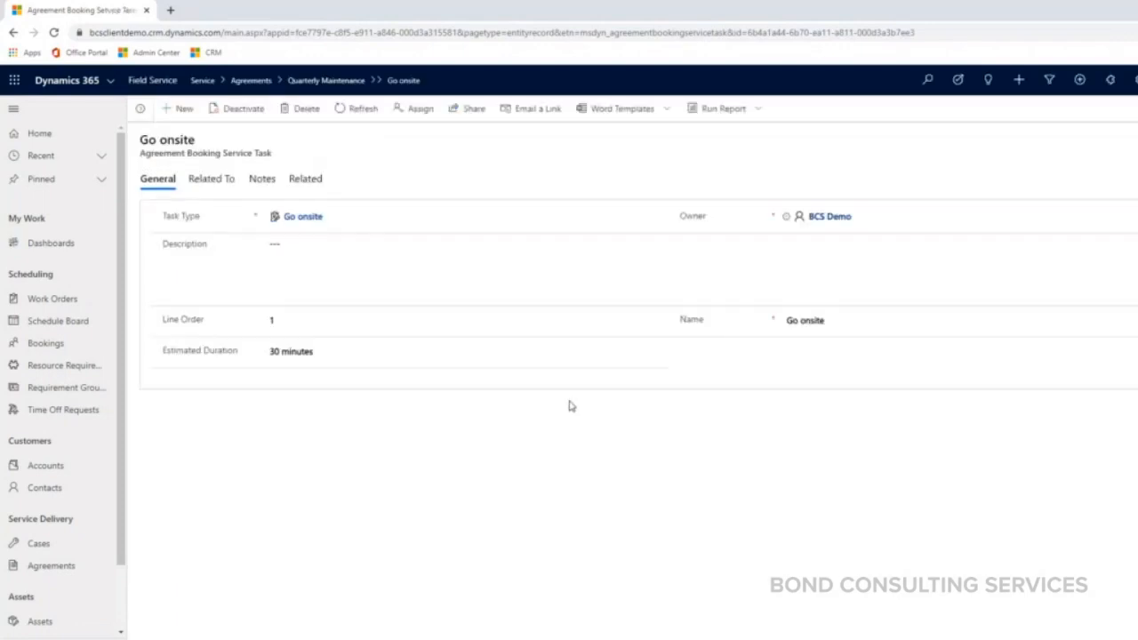
mouse_move(199, 362)
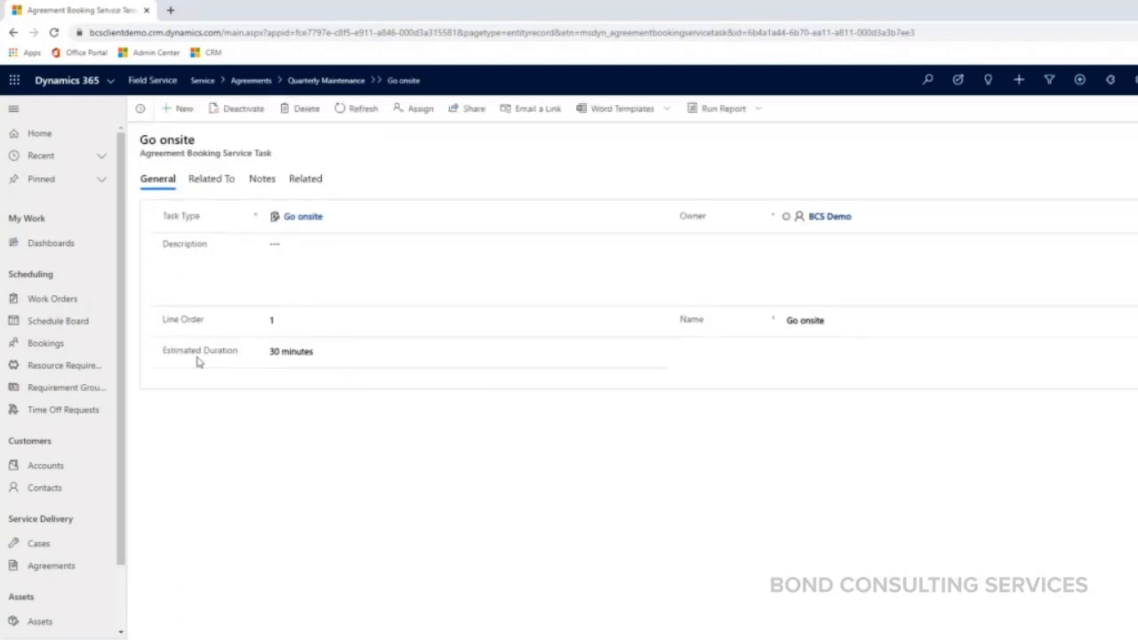
mouse_move(410, 457)
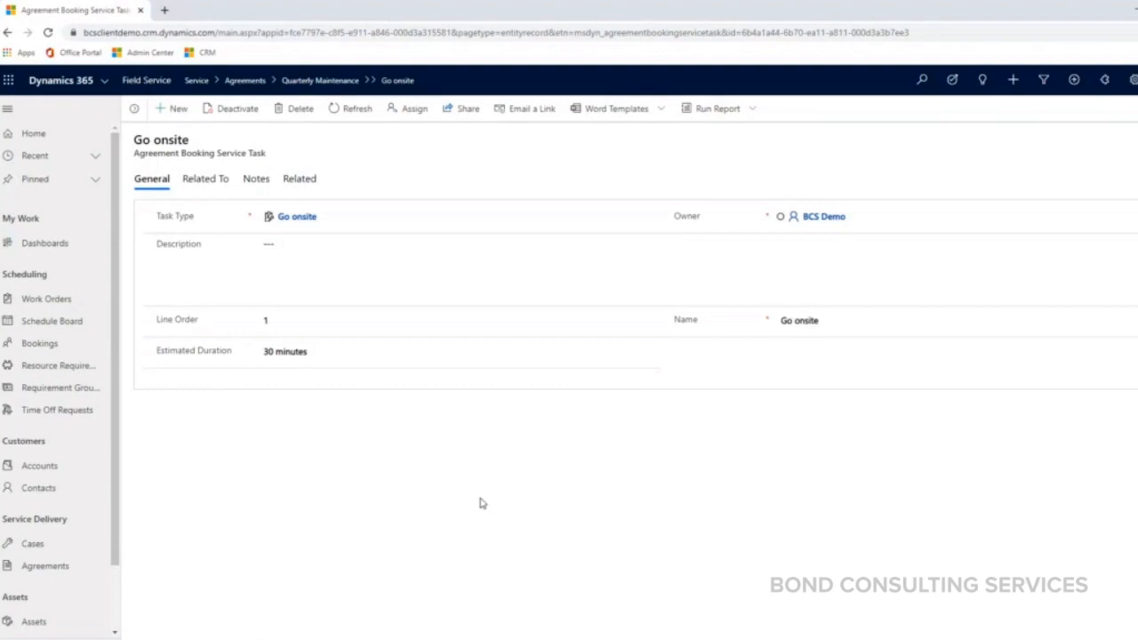
mouse_move(551, 455)
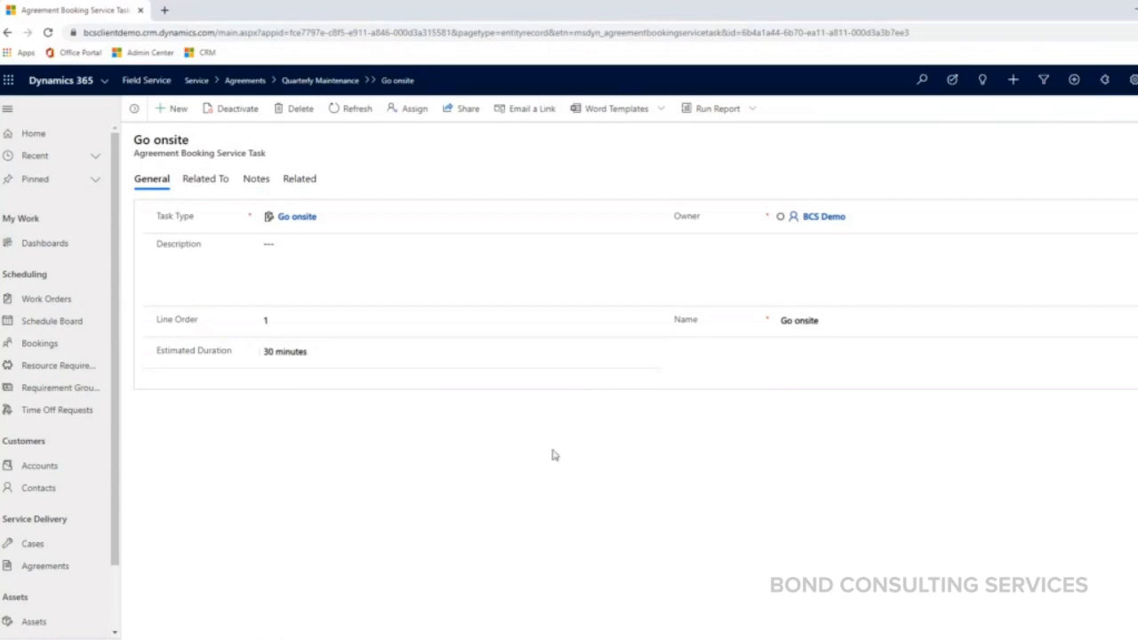
mouse_move(512, 535)
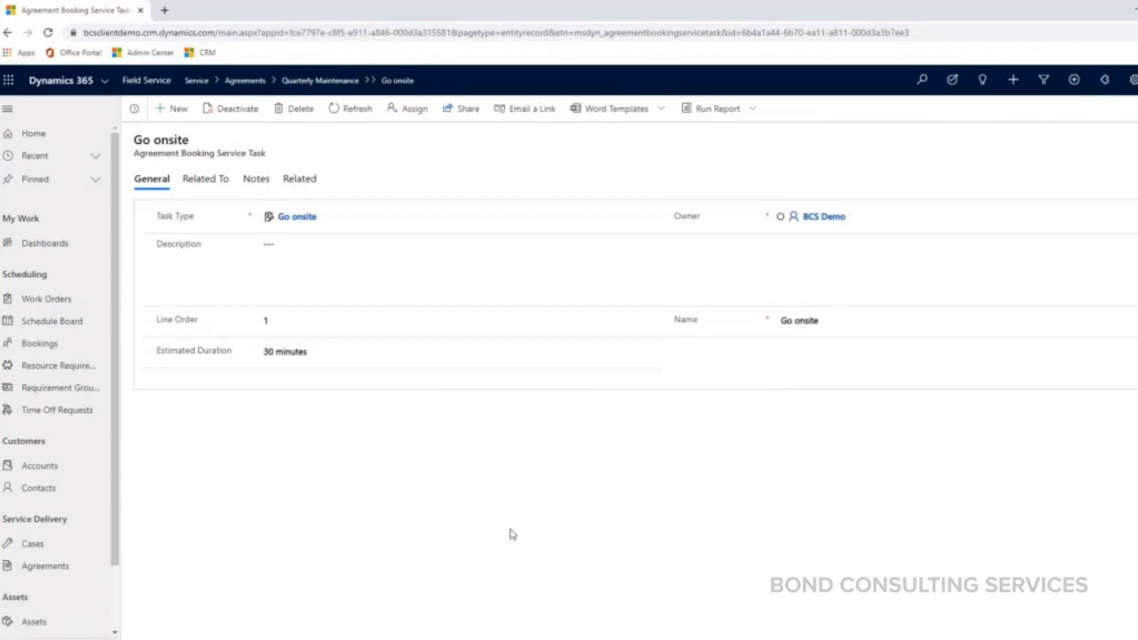
mouse_move(471, 530)
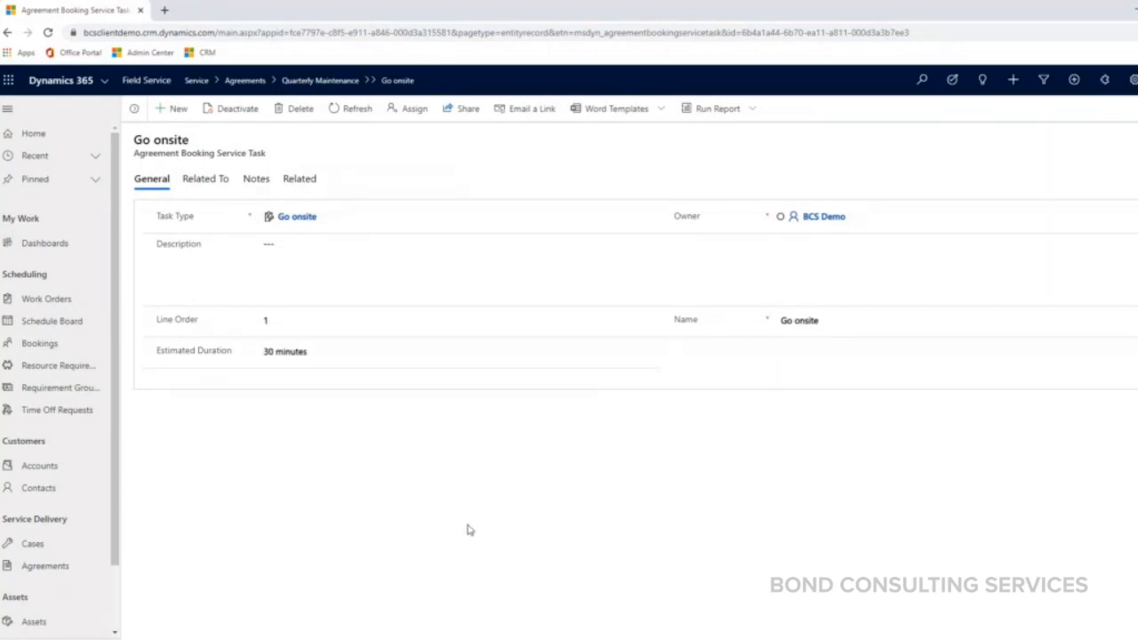
mouse_move(436, 520)
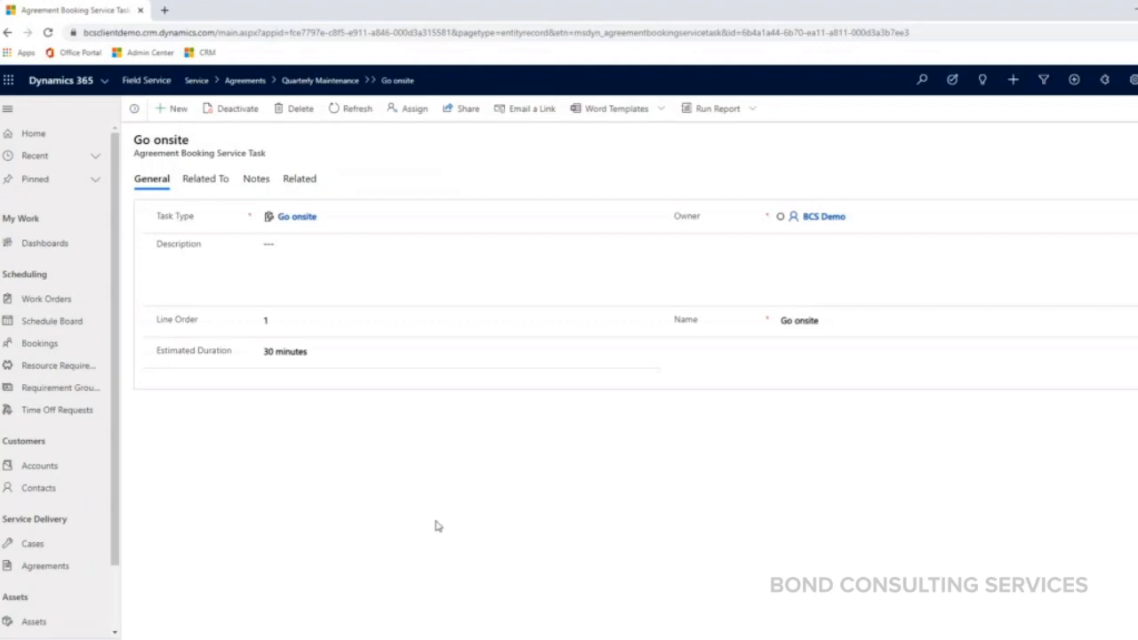
mouse_move(423, 519)
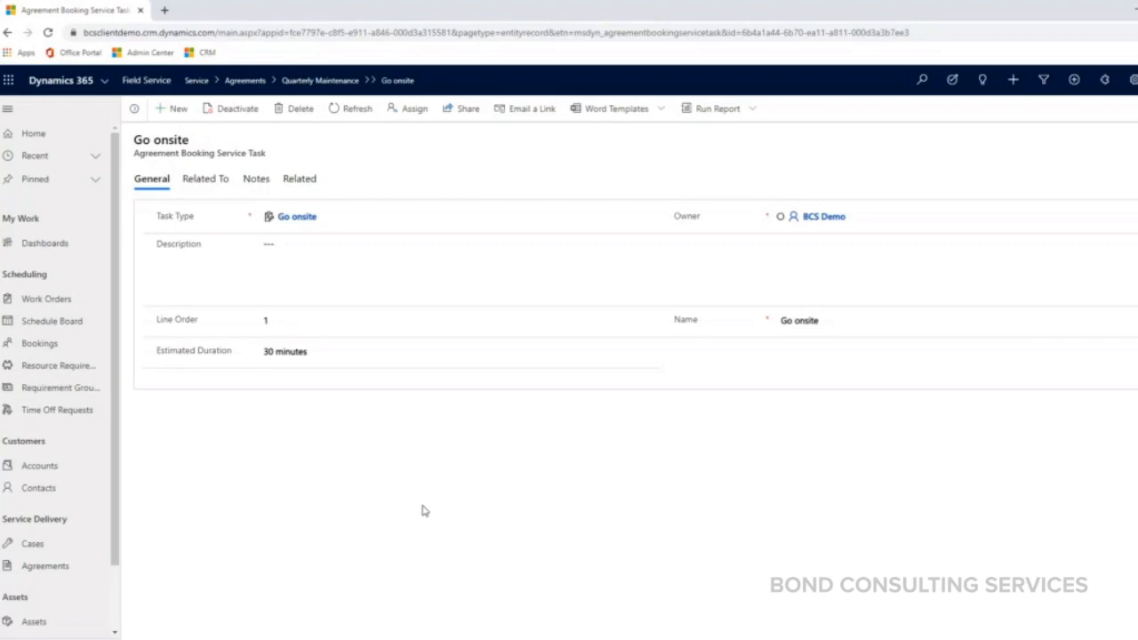
mouse_move(369, 472)
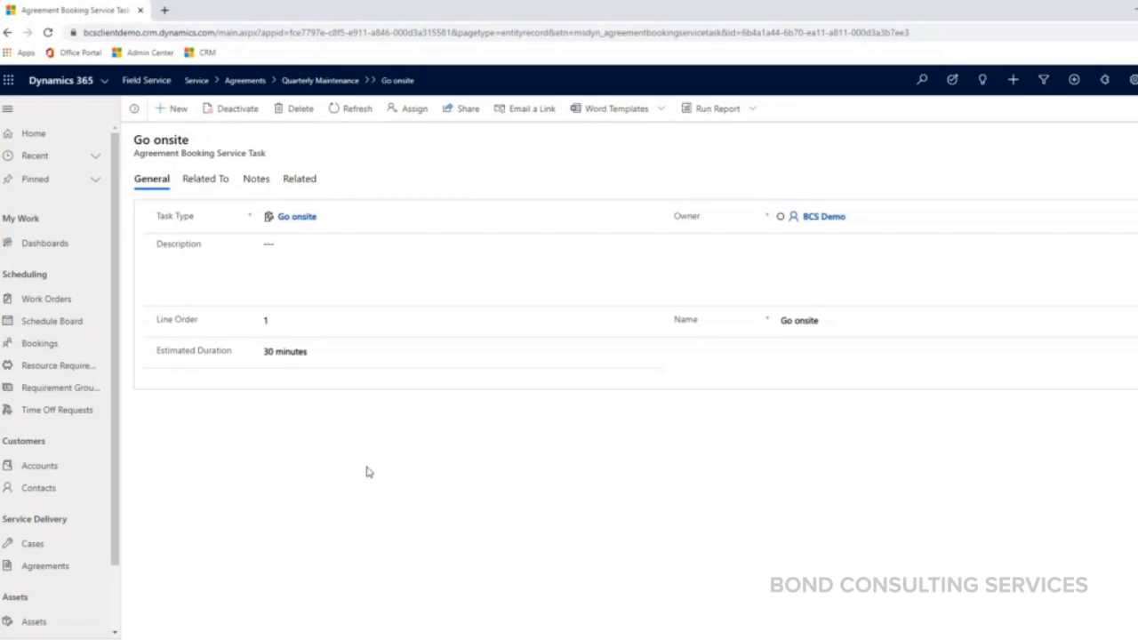